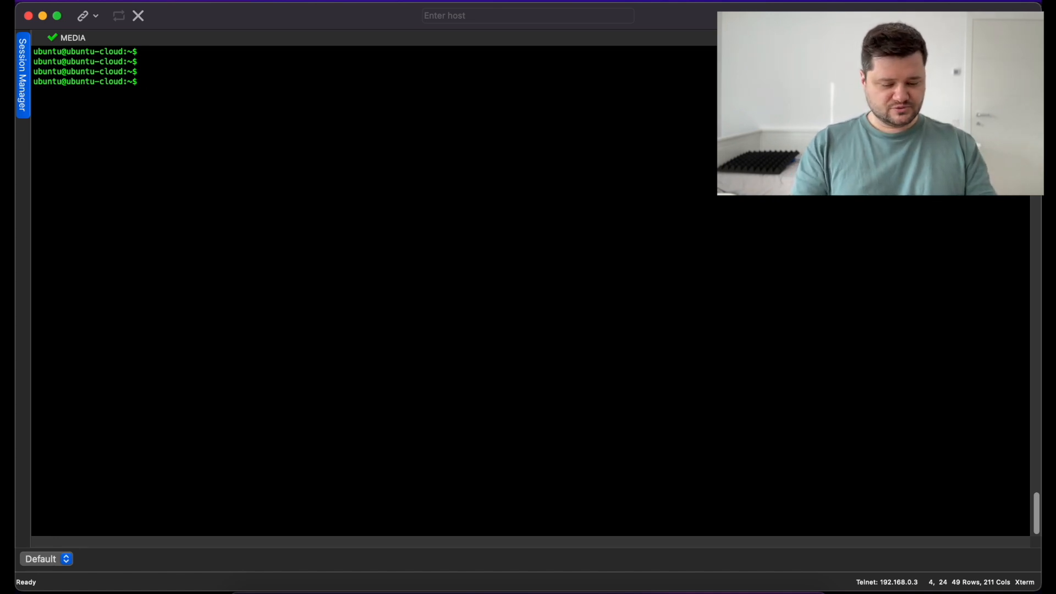
Change the root account password with sudo passwd root, entering the new password
{"action": "type", "text": "sudo si"}
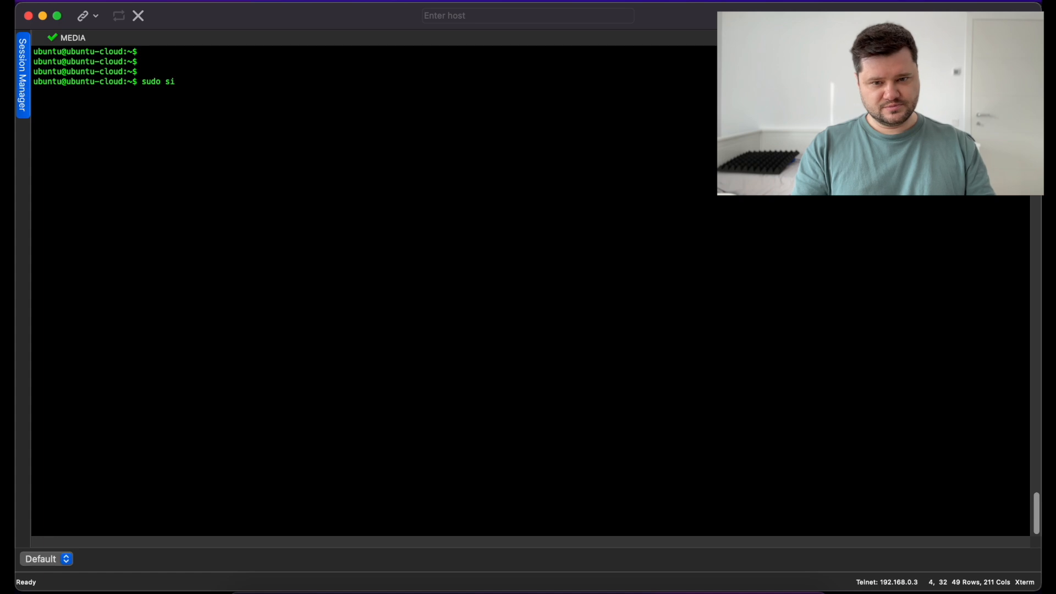
{"action": "key", "text": "Backspace"}
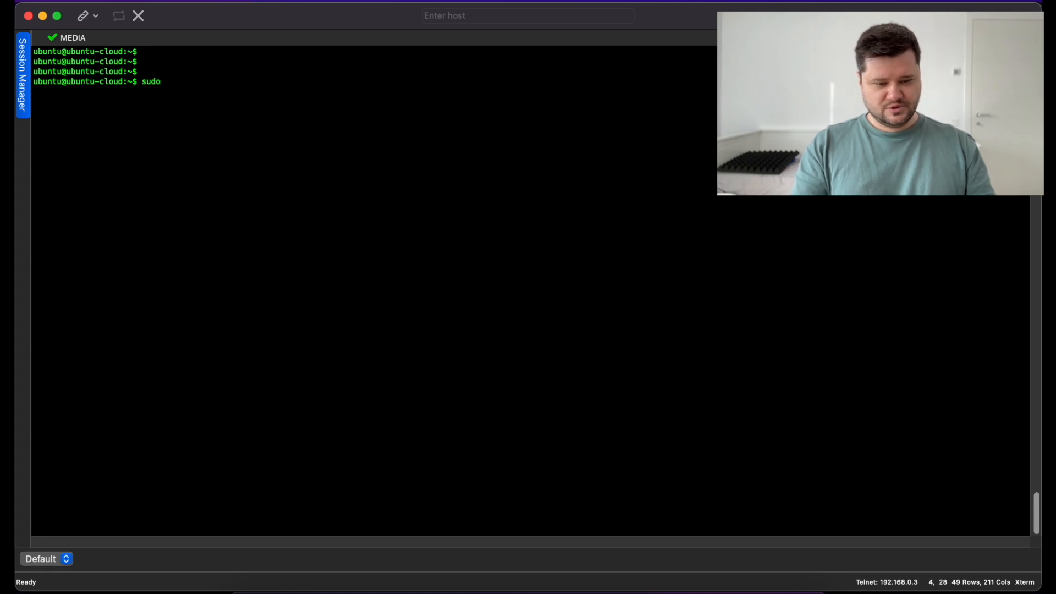
{"action": "type", "text": "passwd"}
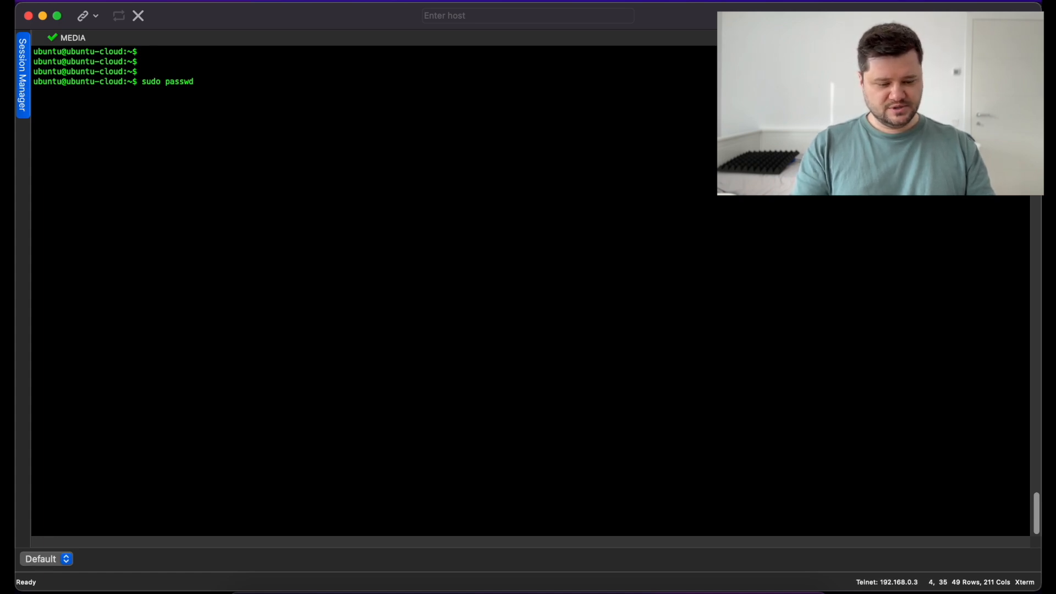
{"action": "key", "text": "Return"}
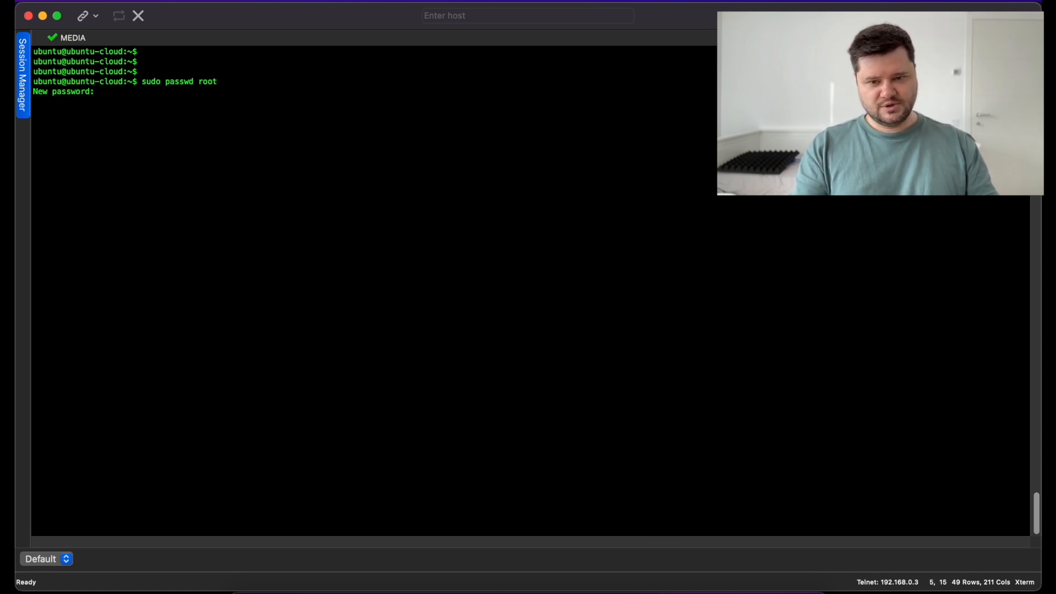
{"action": "key", "text": "Return"}
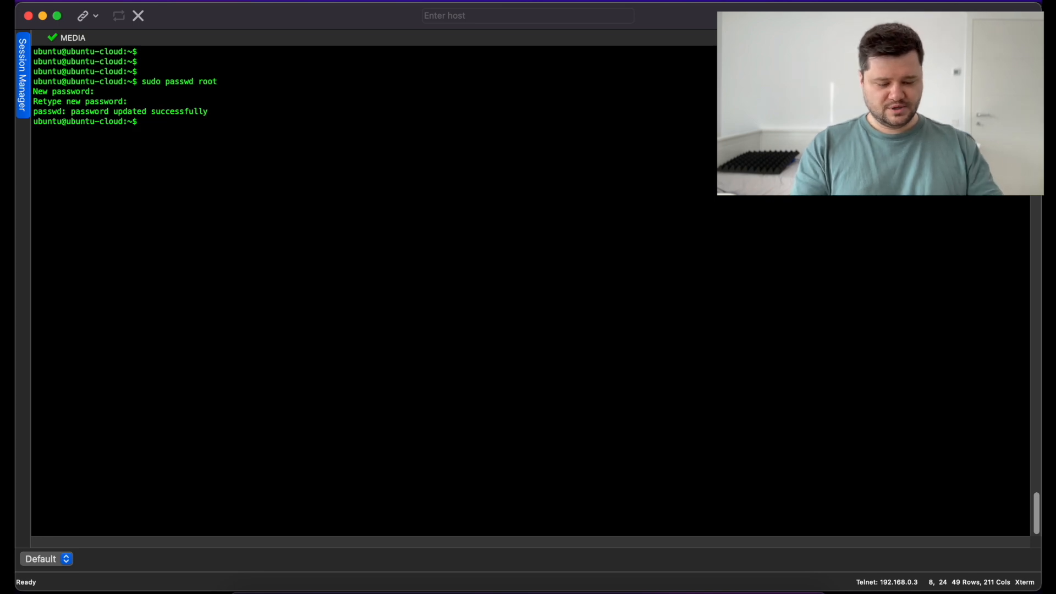
Switch into a root shell with sudo su - root
{"action": "type", "text": "sudo"}
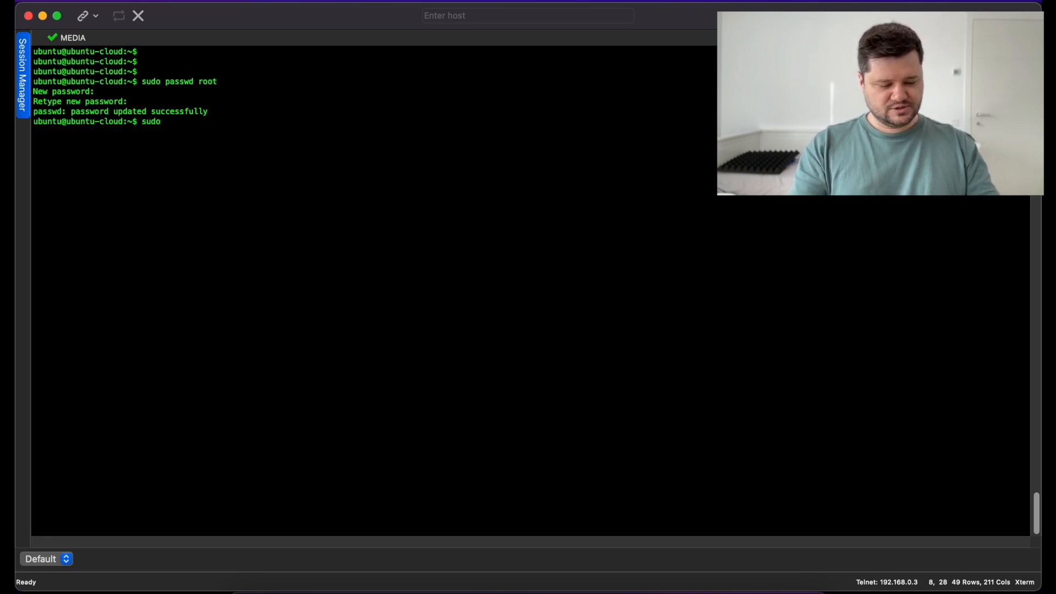
{"action": "type", "text": "su - r"}
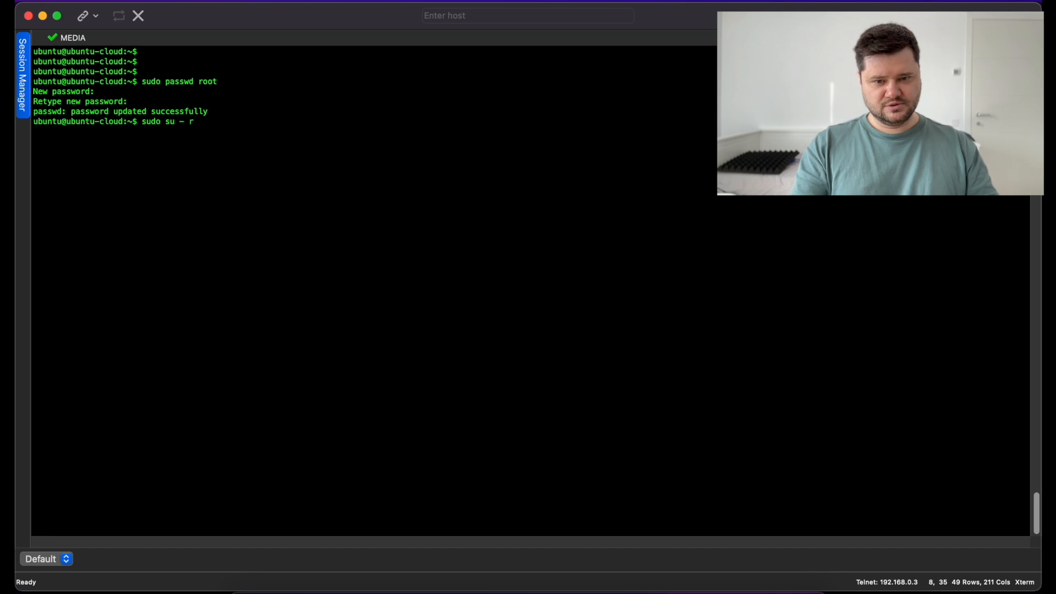
{"action": "key", "text": "Return"}
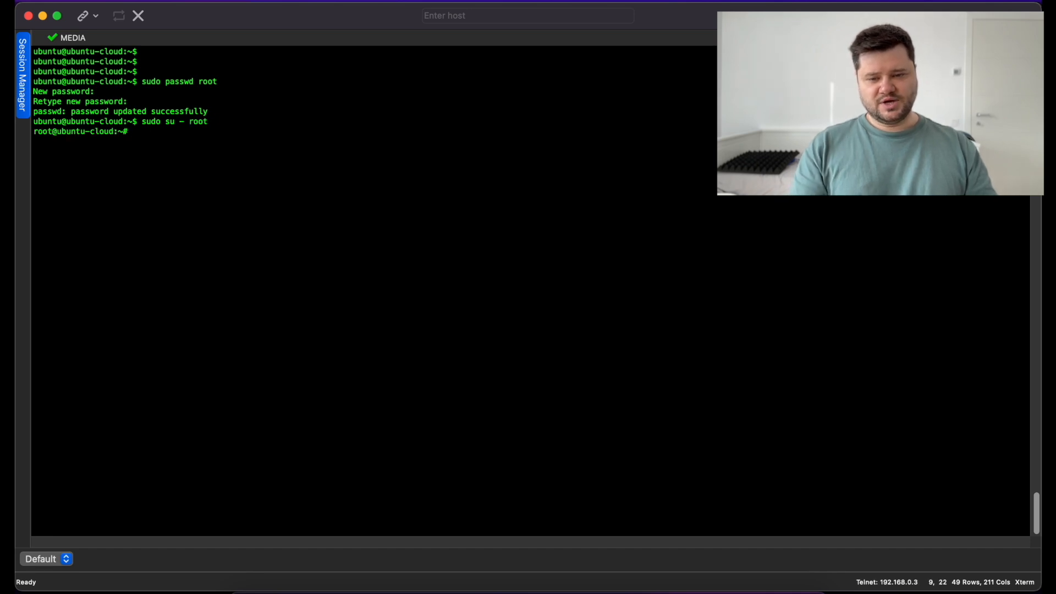
{"action": "double_click", "coordinate": [42, 131]}
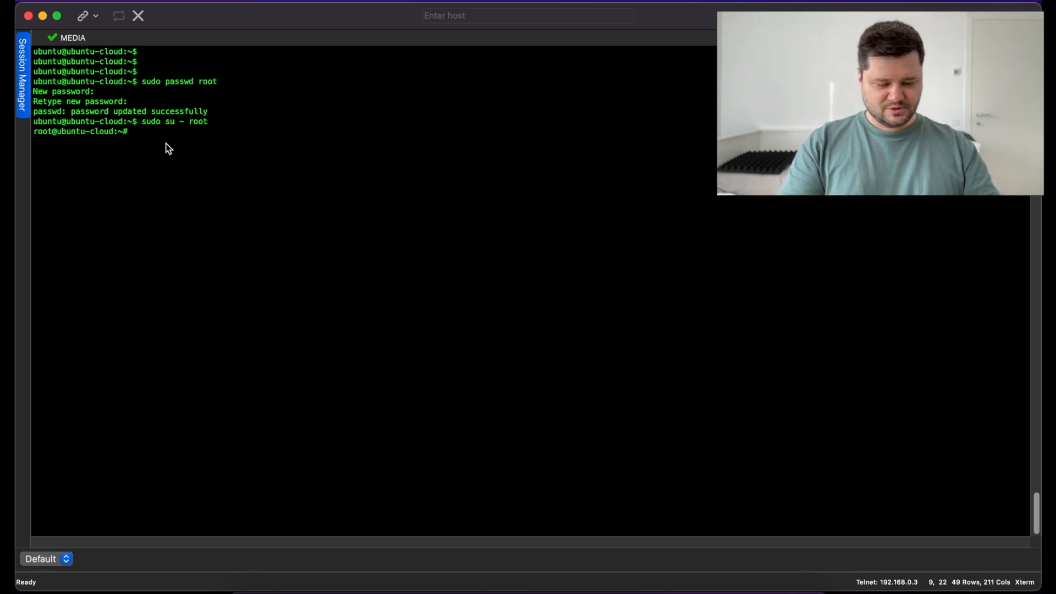
Open /etc/ssh/sshd_config in nano to set PermitRootLogin yes
{"action": "type", "text": "nano /"}
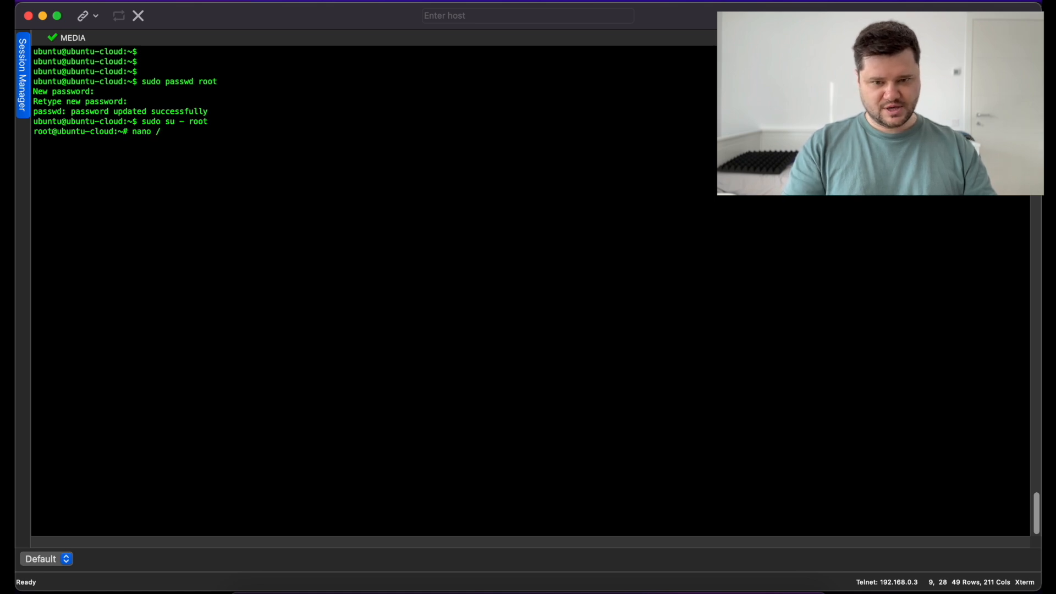
{"action": "type", "text": "etc/ssh/"}
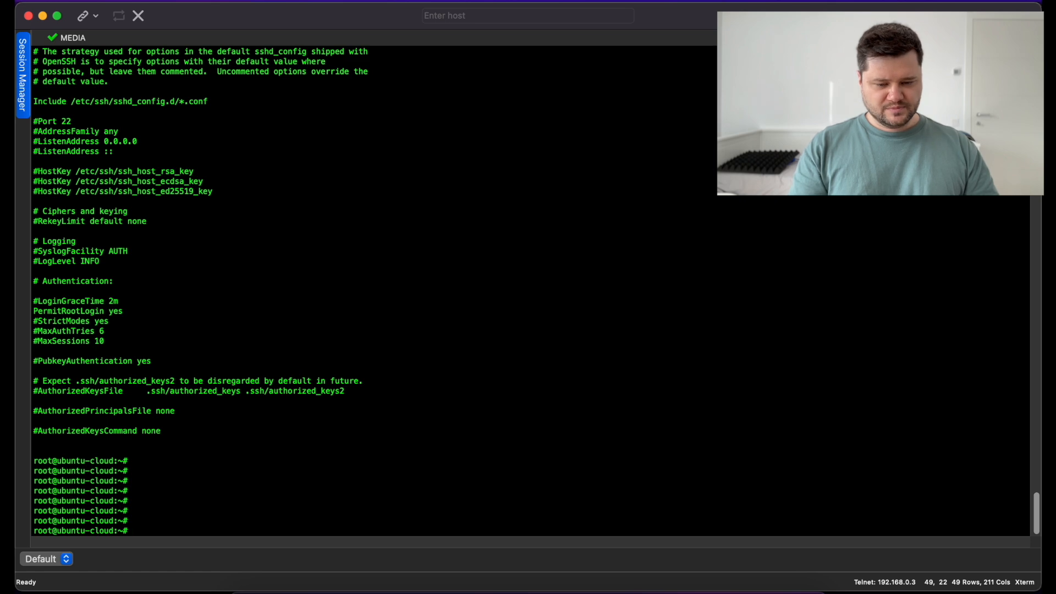
{"action": "mouse_move", "coordinate": [185, 404]}
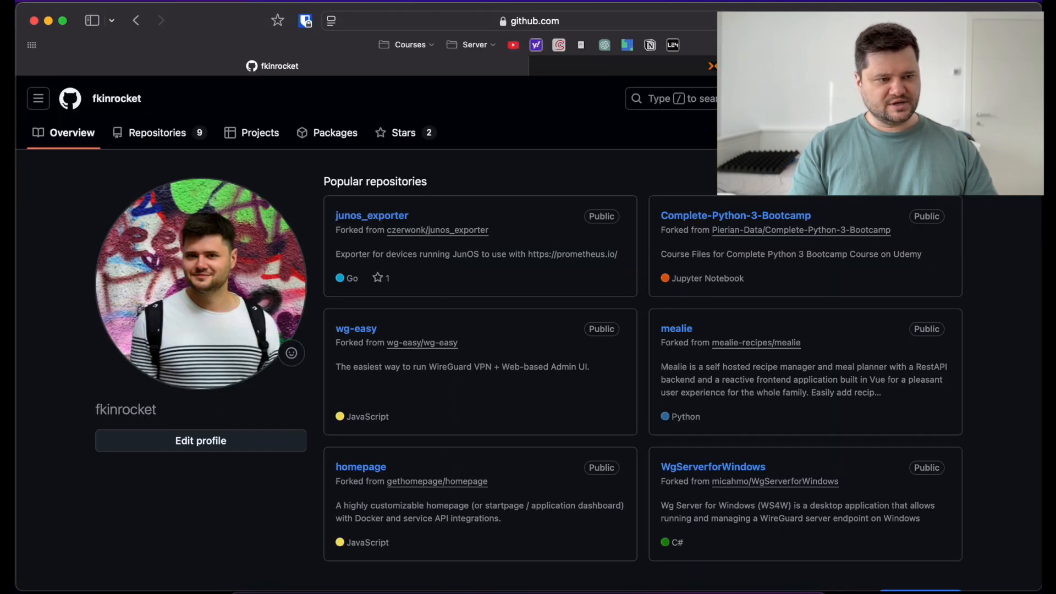
Search 'docker engine ubuntu', open the Docker Docs guide, and scroll to the apt repository section
{"action": "type", "text": "docker engine ubuntu"}
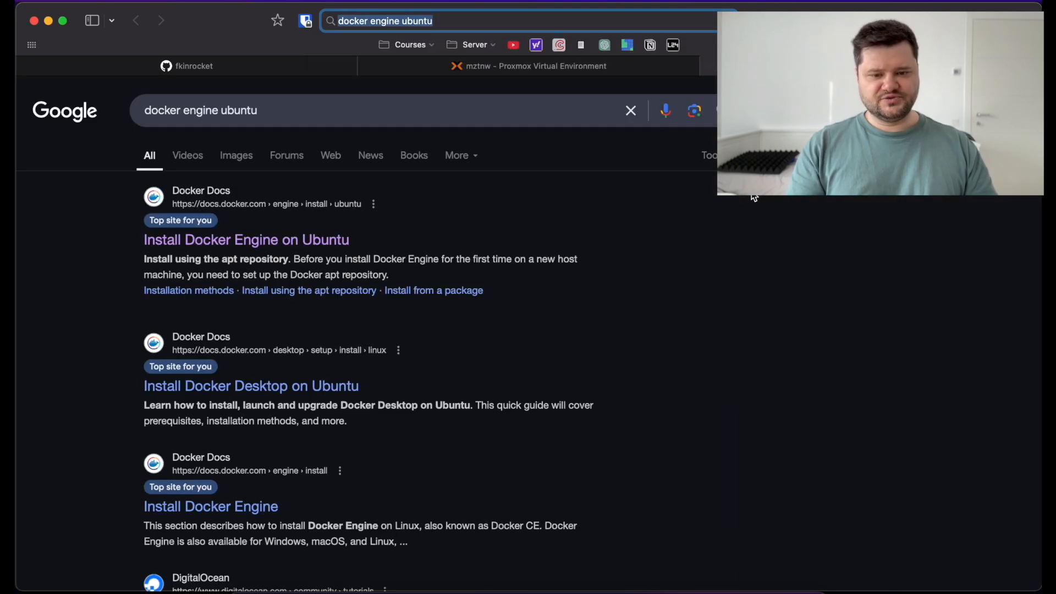
{"action": "left_click", "coordinate": [245, 239]}
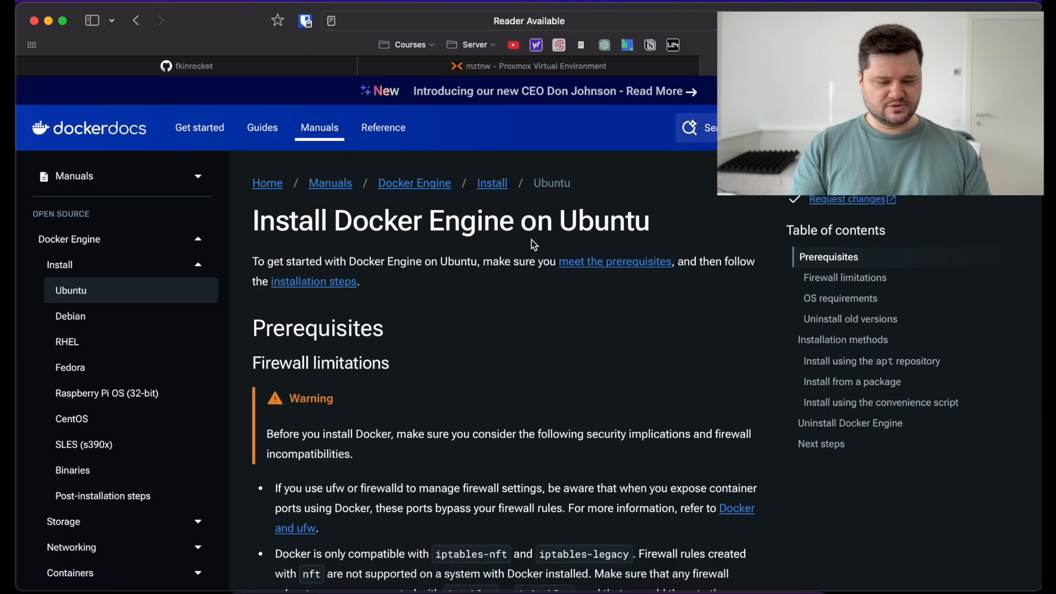
{"action": "scroll", "scroll_direction": "down", "scroll_amount": 3}
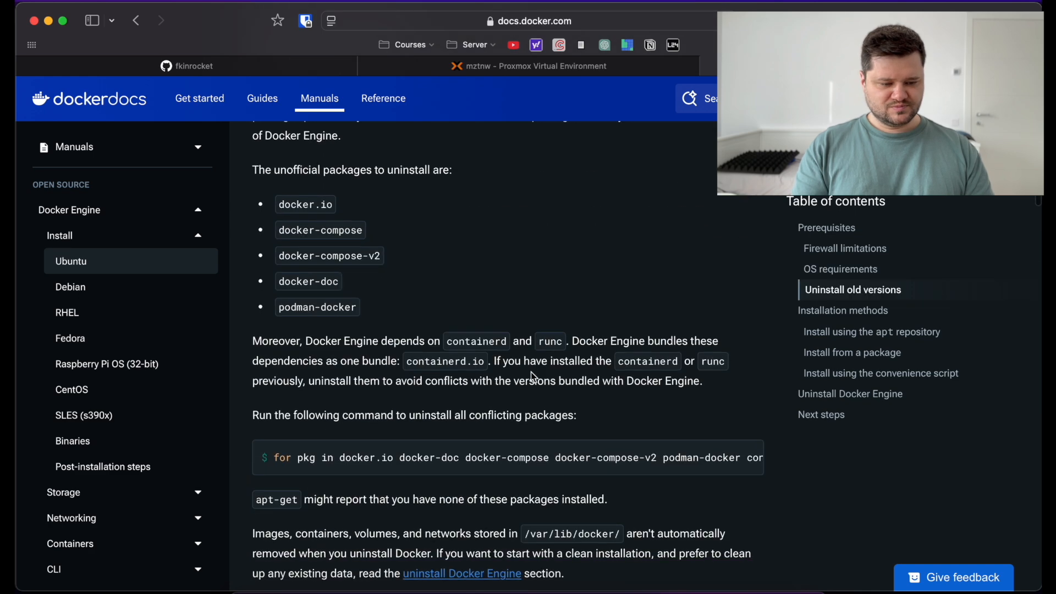
{"action": "scroll", "scroll_direction": "down", "scroll_amount": 3}
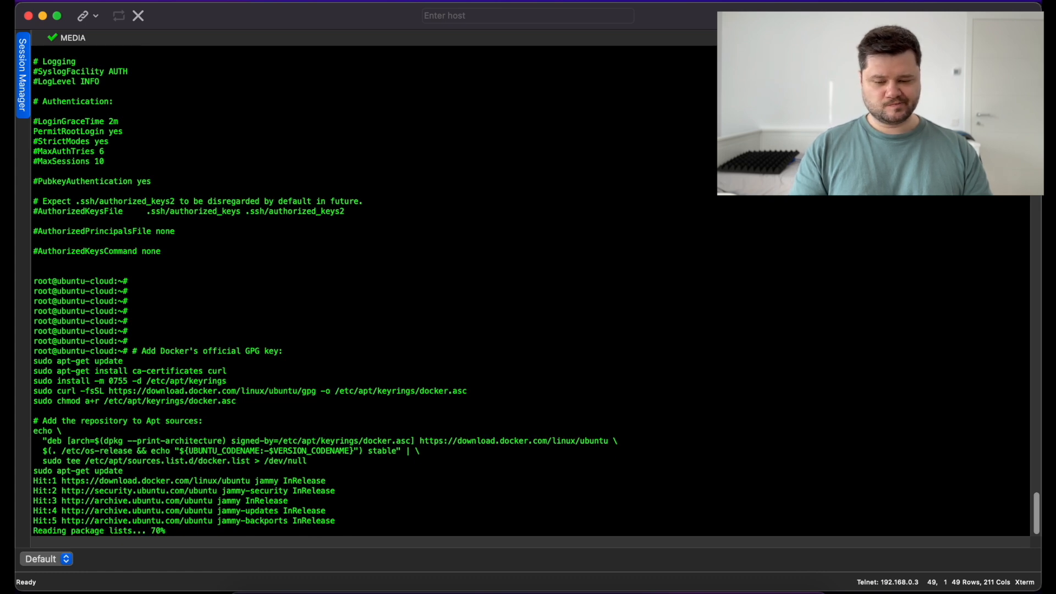
{"action": "scroll", "scroll_direction": "down", "scroll_amount": 3}
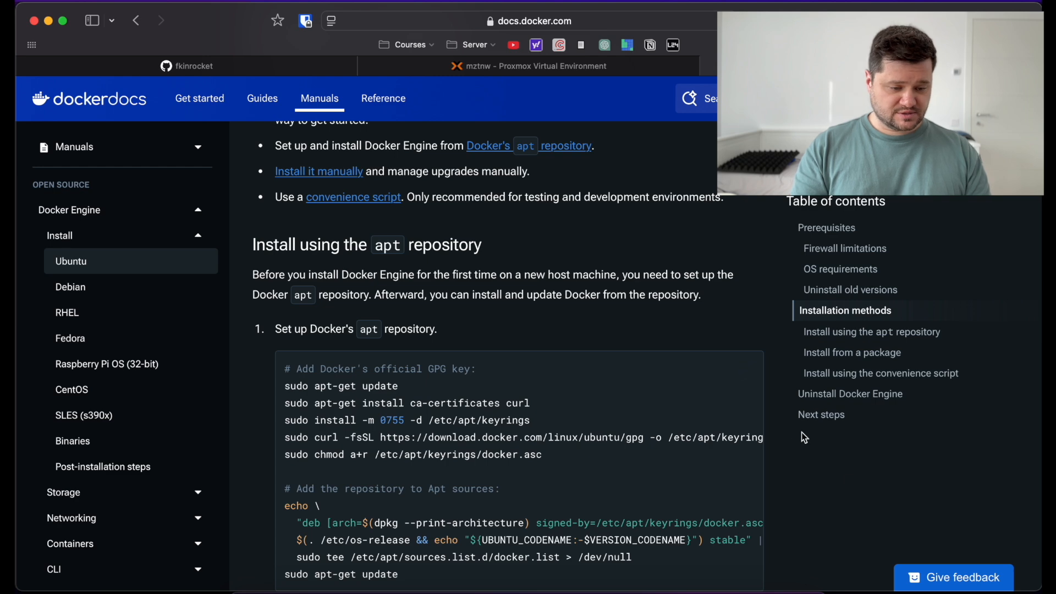
{"action": "scroll", "scroll_direction": "down", "scroll_amount": 3}
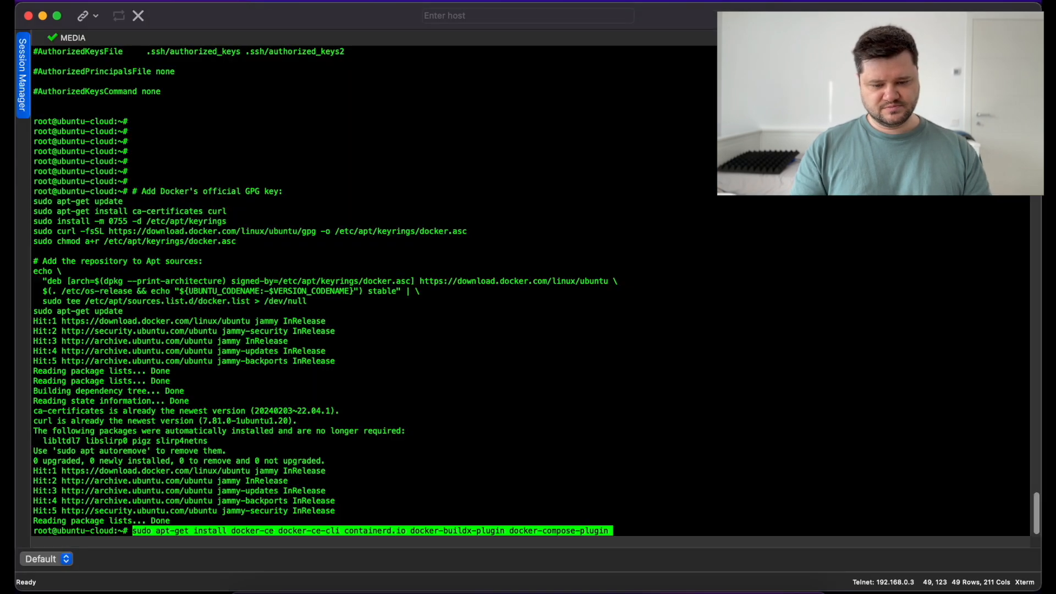
Install docker-ce, docker-ce-cli, containerd.io, buildx and compose plugins, then check docker ps
{"action": "key", "text": "Return"}
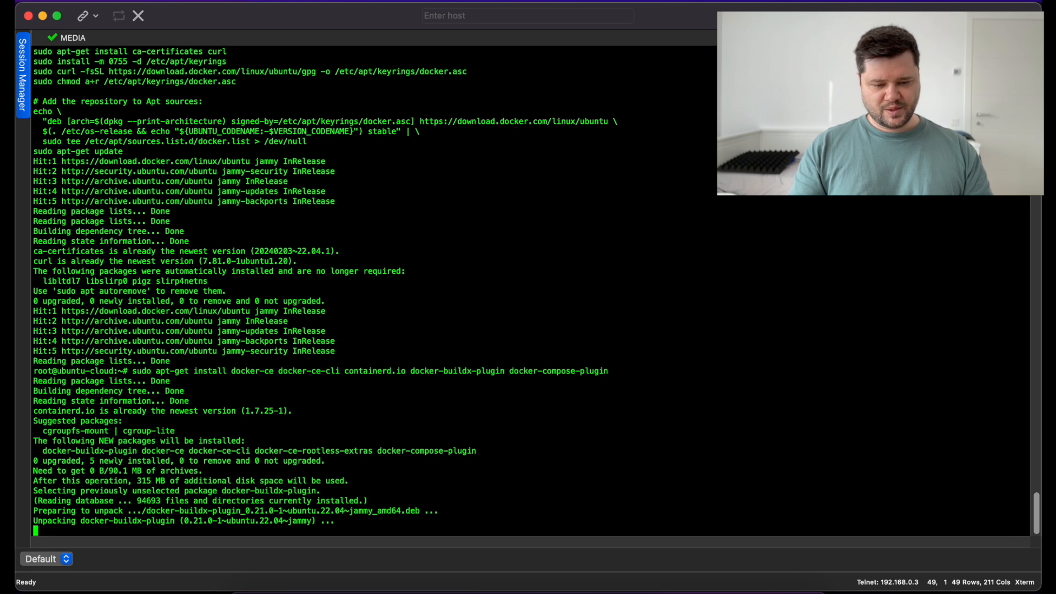
{"action": "scroll", "scroll_direction": "down", "scroll_amount": 3}
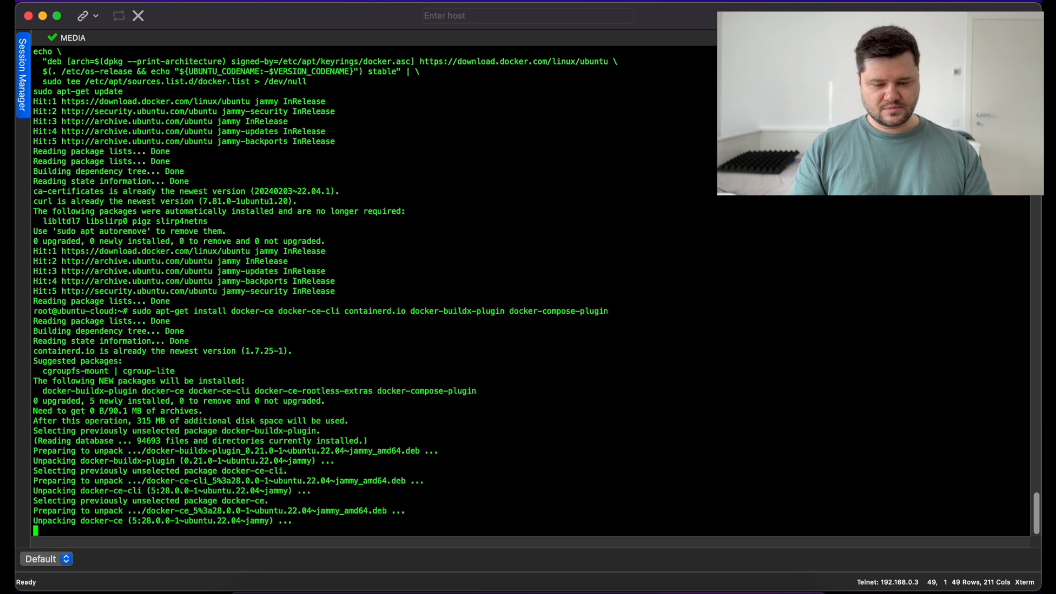
{"action": "scroll", "scroll_direction": "down", "scroll_amount": 3}
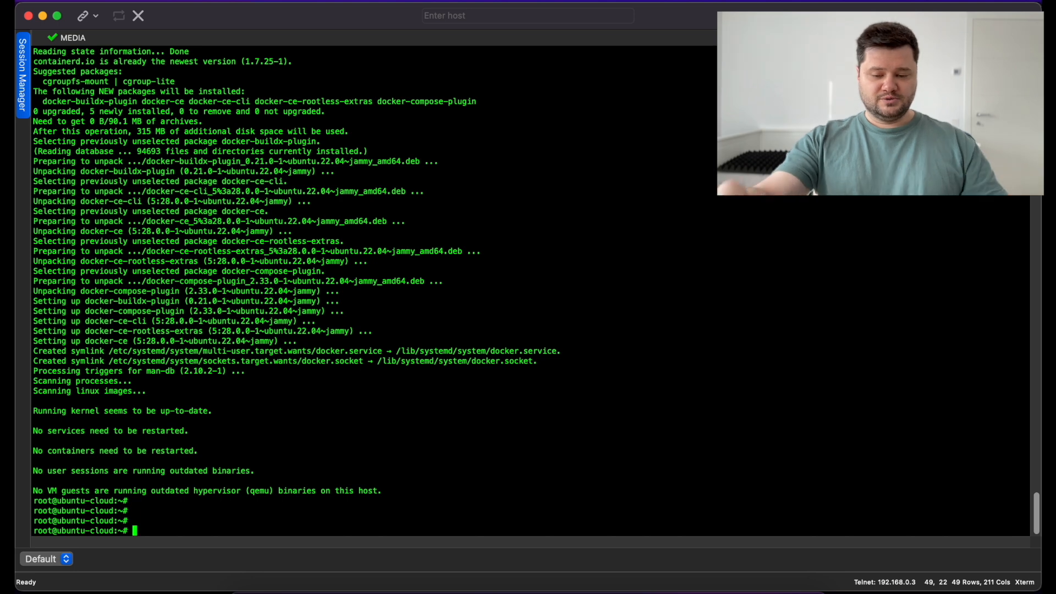
{"action": "type", "text": "dock"}
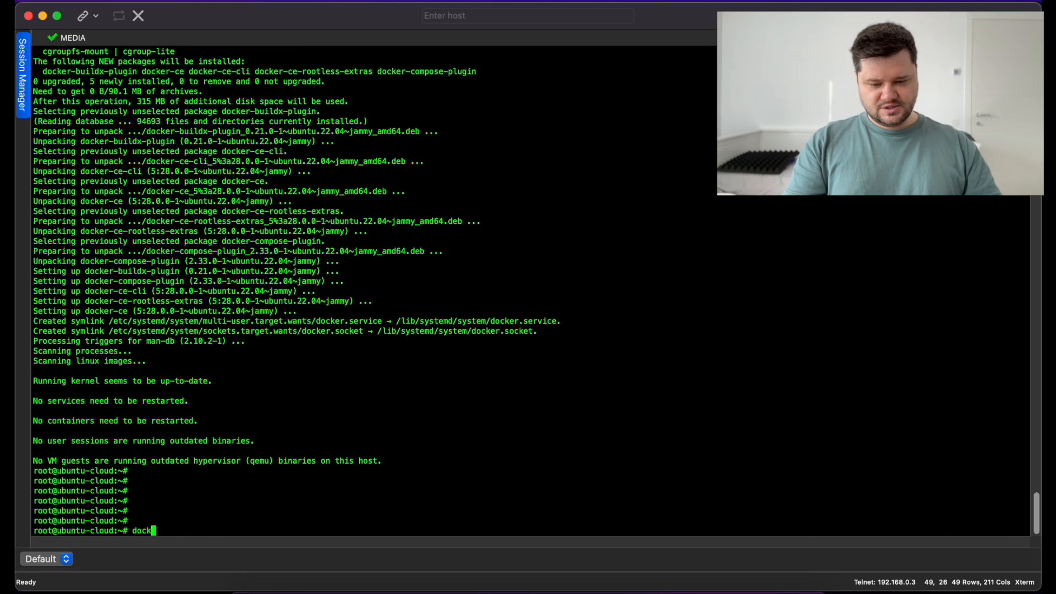
{"action": "key", "text": "Return"}
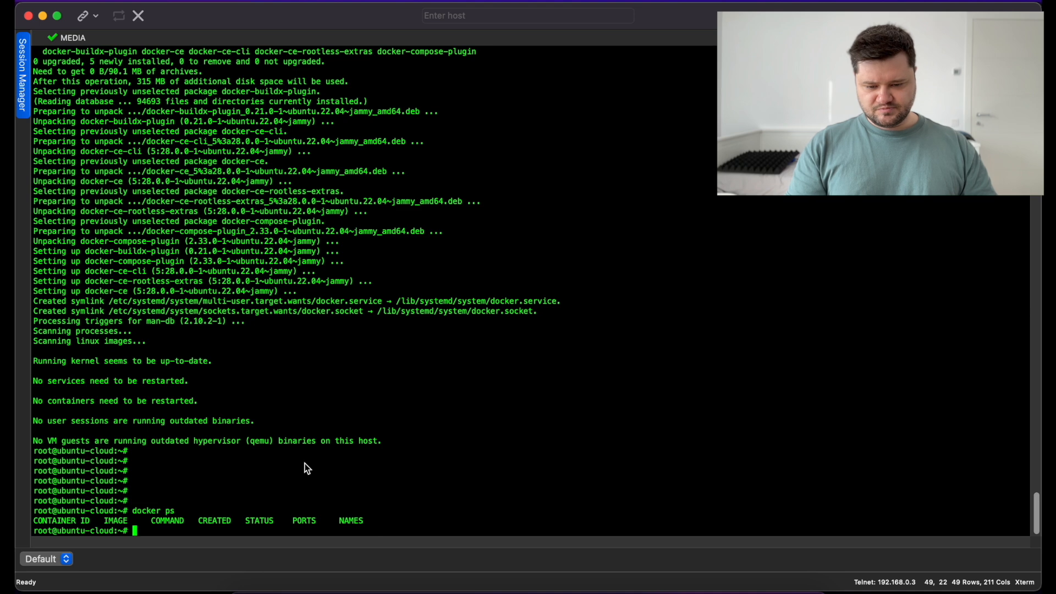
{"action": "mouse_move", "coordinate": [207, 474]}
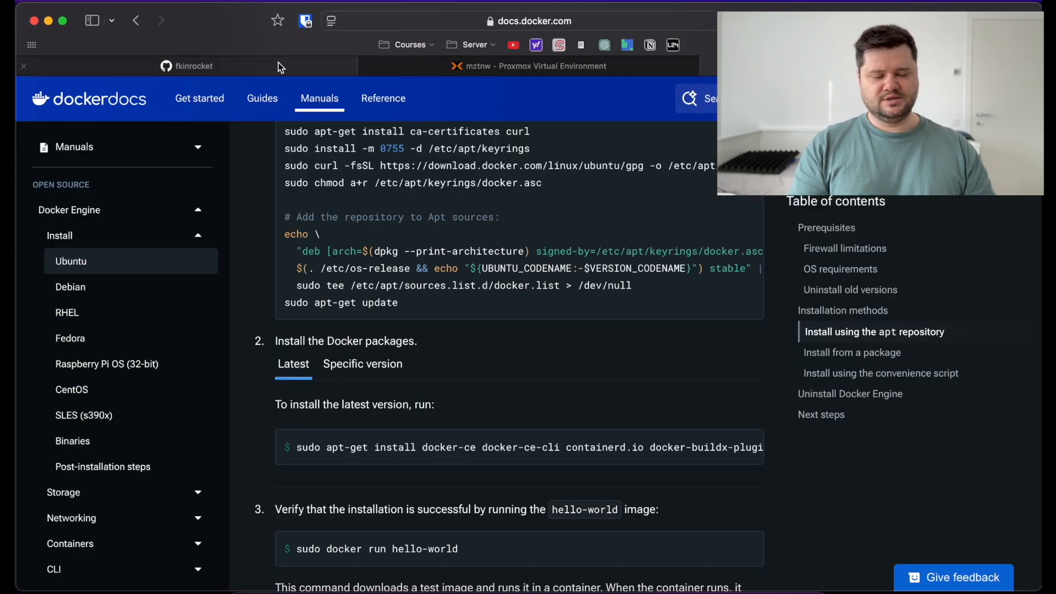
Go to the GitHub profile and open the media_server repository
{"action": "left_click", "coordinate": [187, 66]}
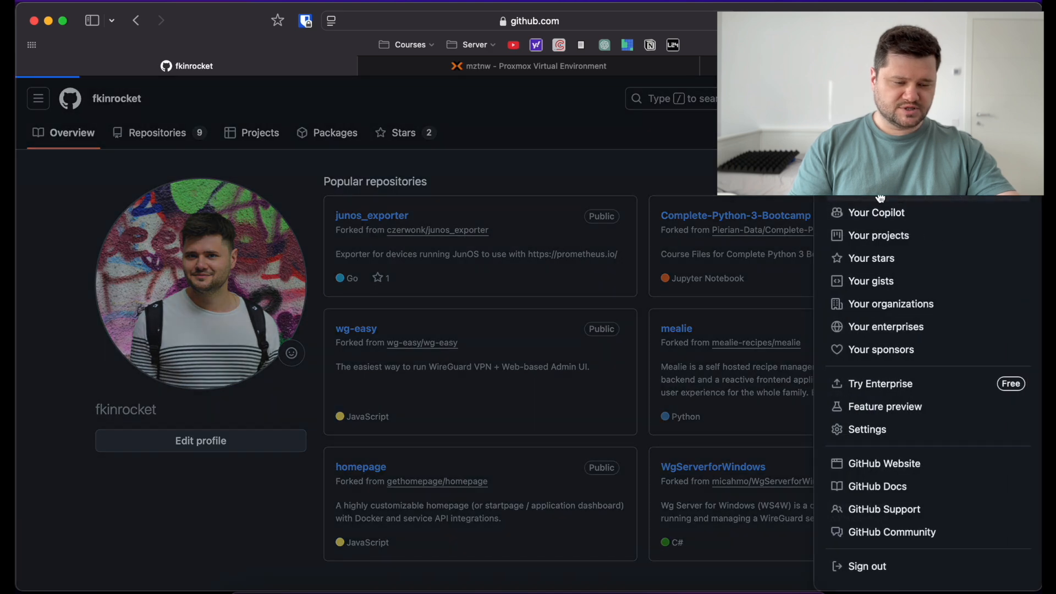
{"action": "left_click", "coordinate": [156, 132]}
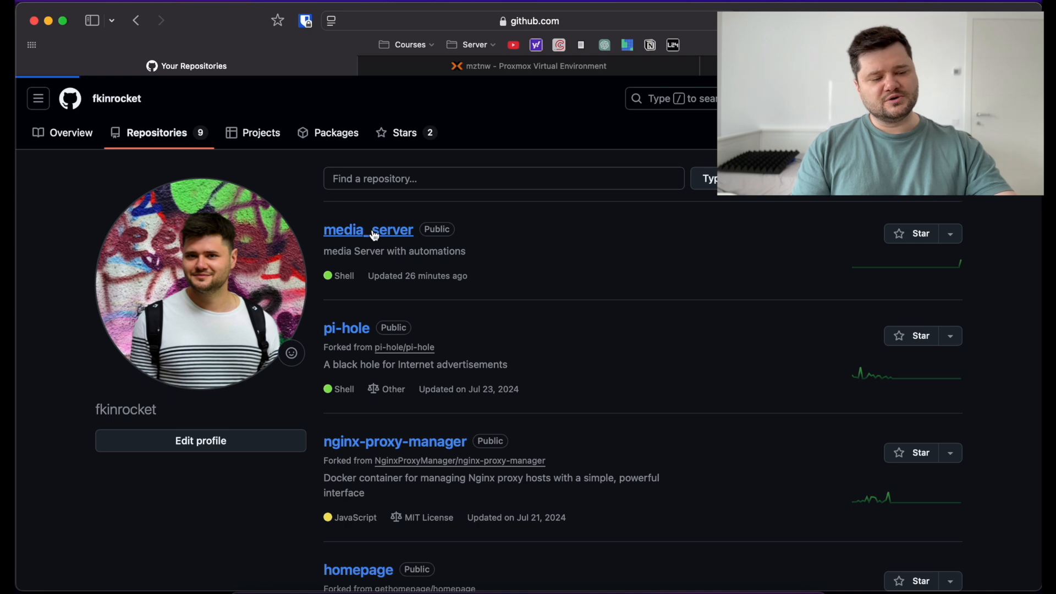
{"action": "left_click", "coordinate": [368, 229]}
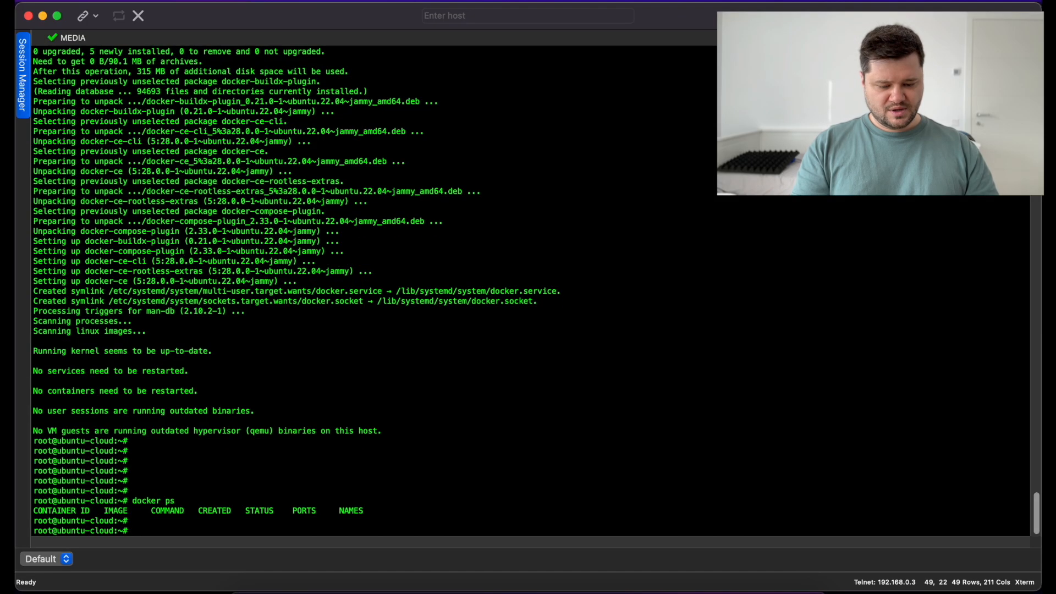
Change into /opt, list it, and run apt install git to confirm git is present
{"action": "type", "text": "cd /opt/"}
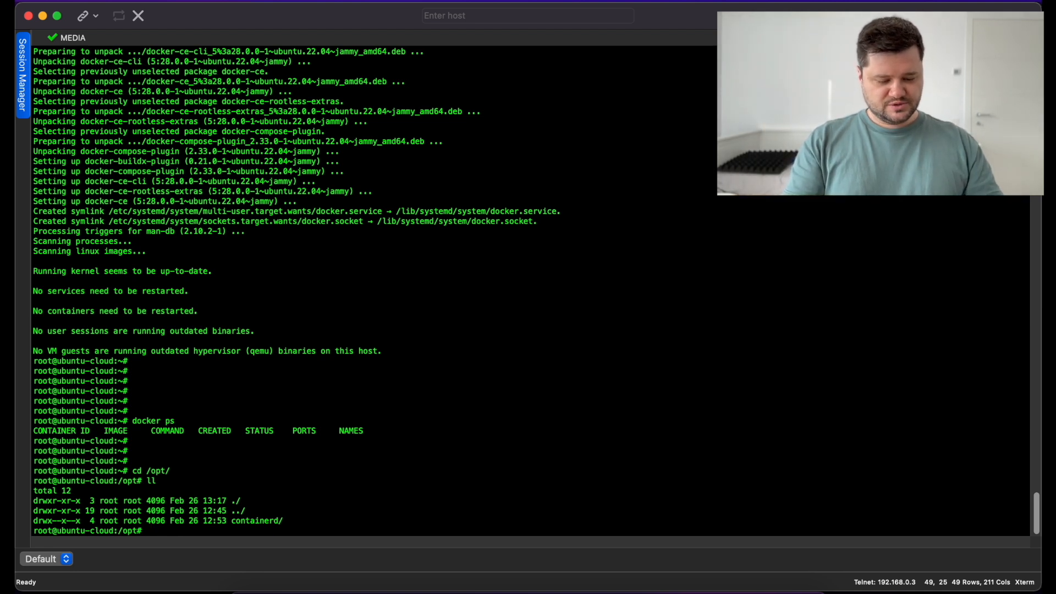
{"action": "type", "text": "git clone"}
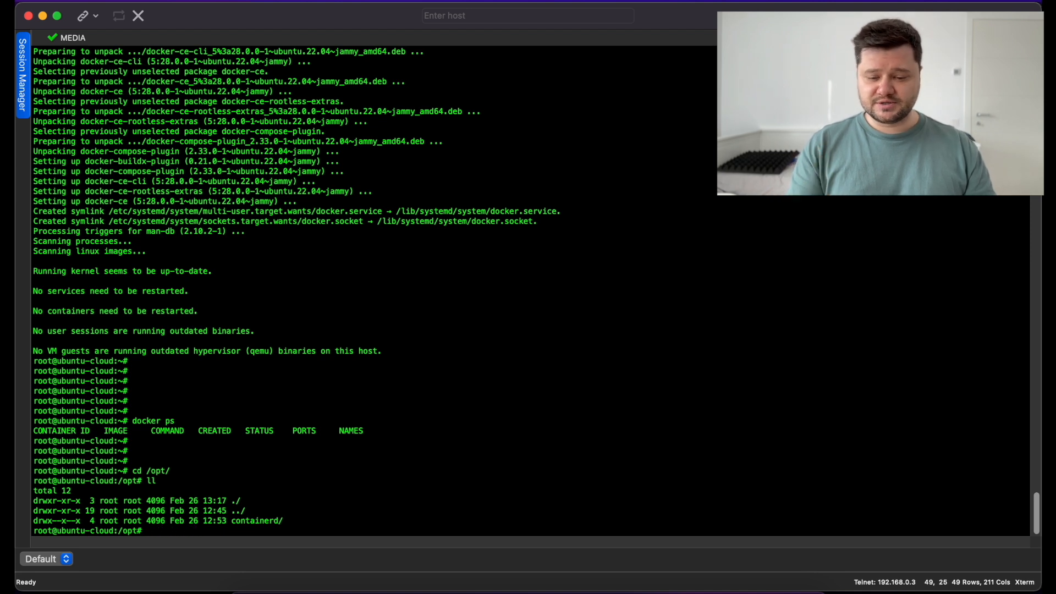
{"action": "type", "text": "git"}
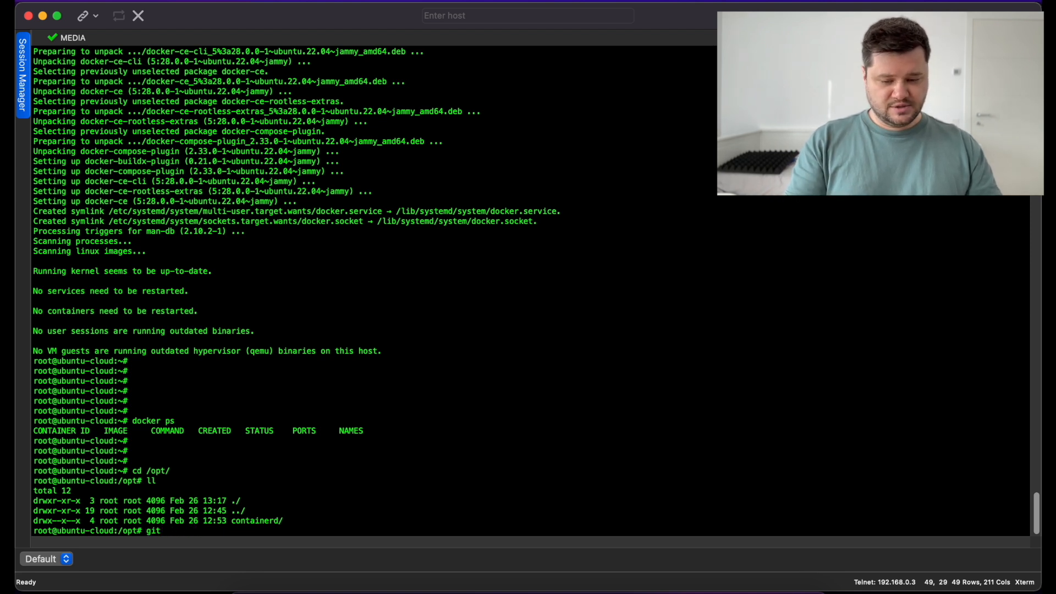
{"action": "type", "text": "install"}
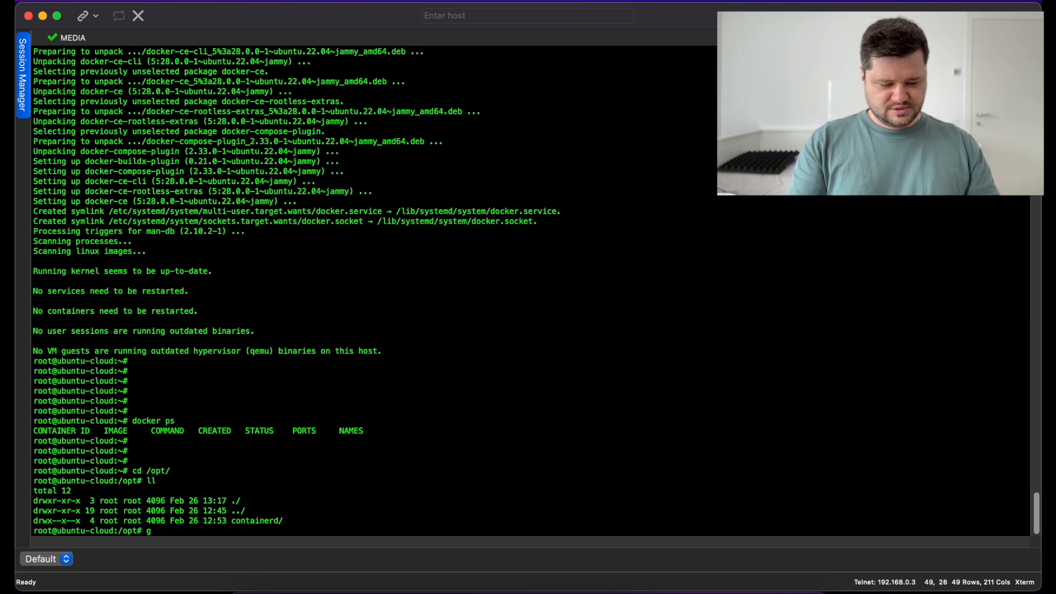
{"action": "type", "text": "apt install git"}
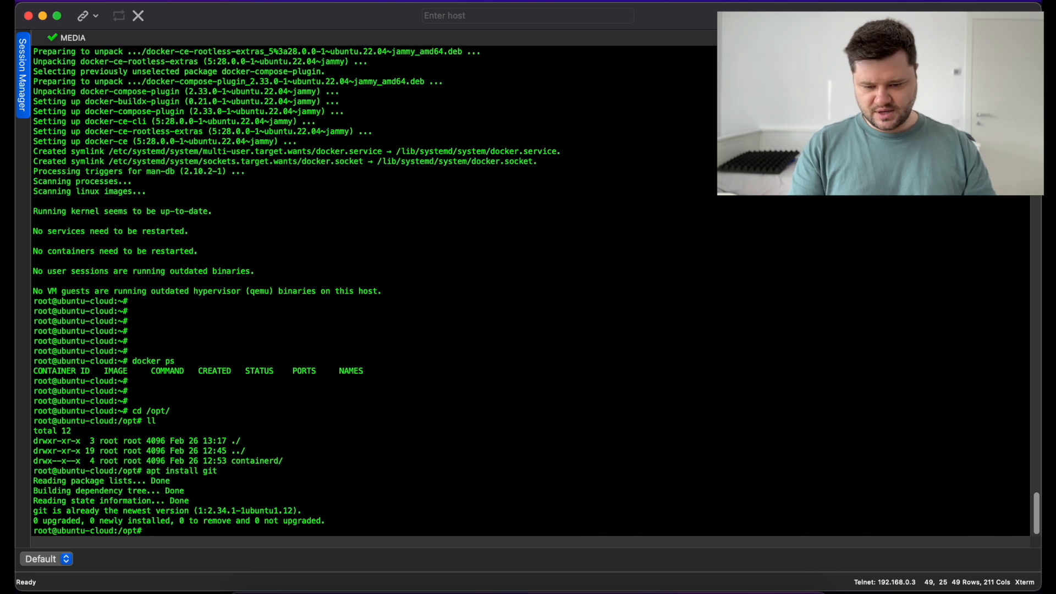
{"action": "mouse_move", "coordinate": [430, 408]}
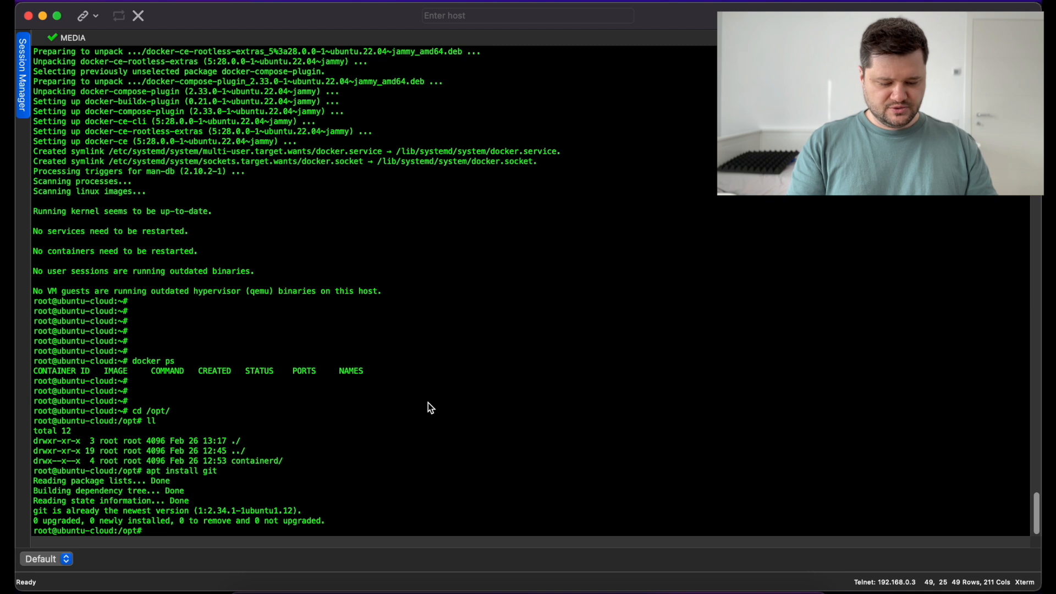
{"action": "type", "text": "git clone"}
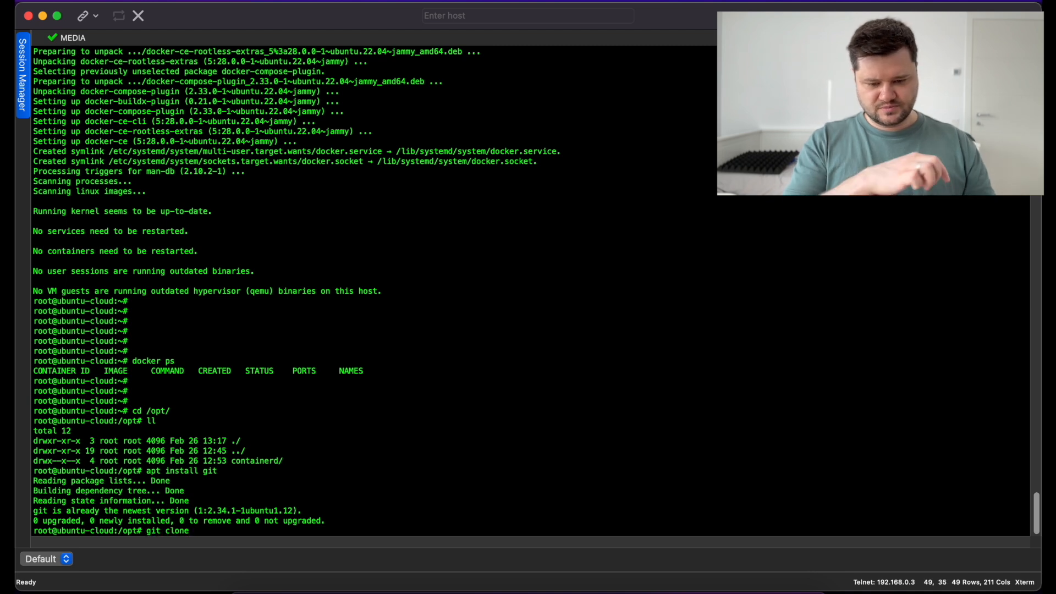
{"action": "type", "text": "https://github.com/fkinrocket/media_server"}
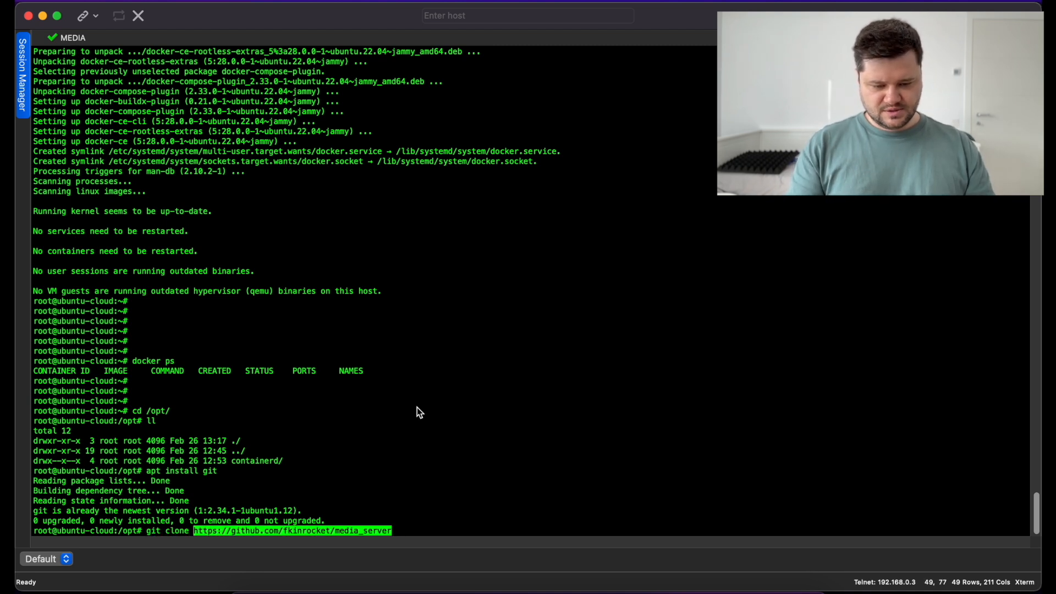
{"action": "key", "text": "Return"}
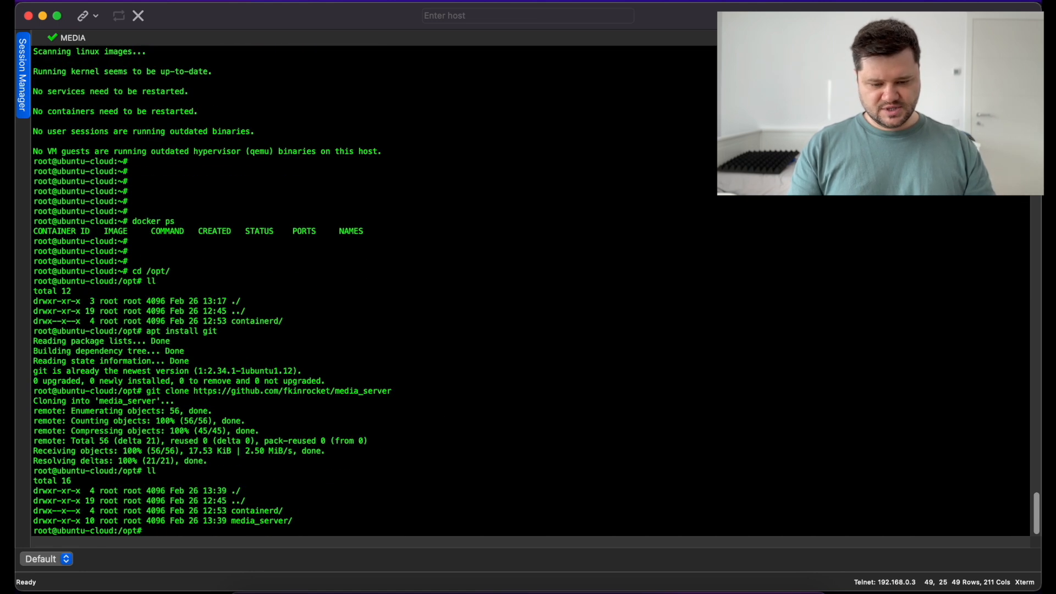
{"action": "mouse_move", "coordinate": [282, 520]}
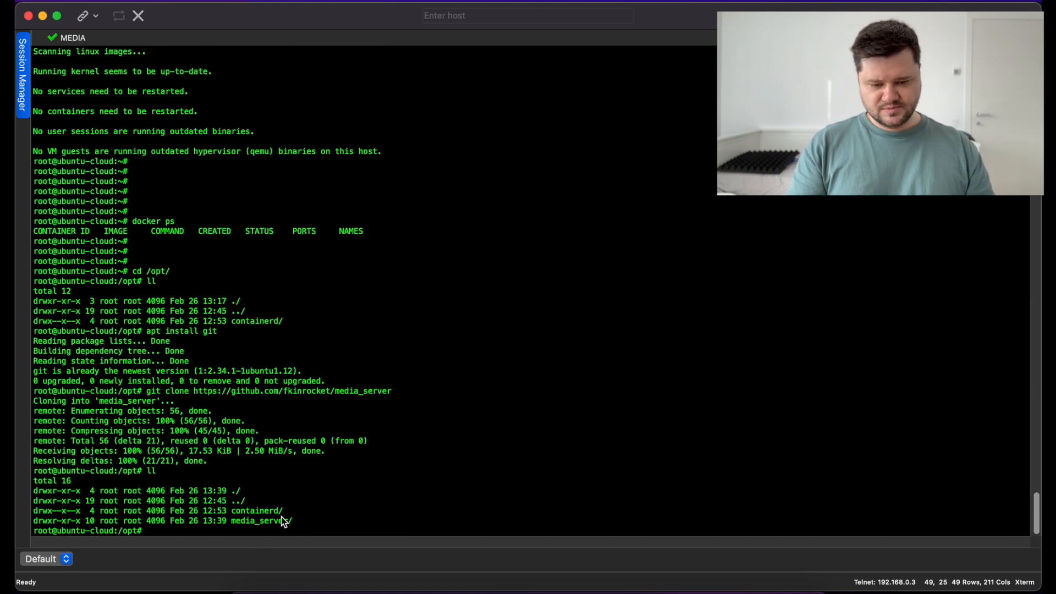
Enter media_server, review its script listing, and run chmod +x config.sh
{"action": "double_click", "coordinate": [261, 521]}
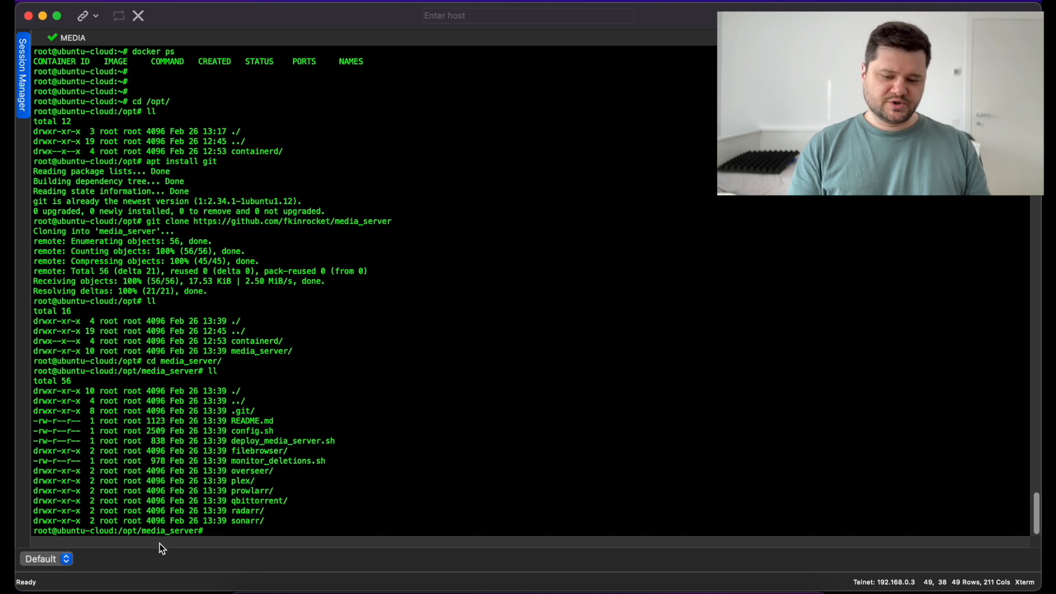
{"action": "mouse_move", "coordinate": [278, 430]}
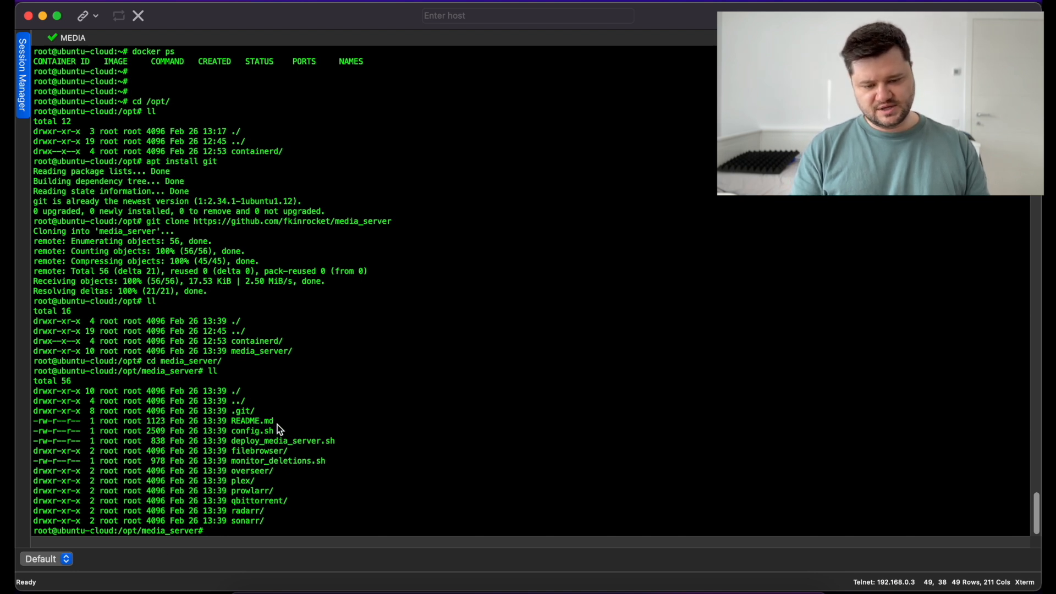
{"action": "double_click", "coordinate": [253, 430]}
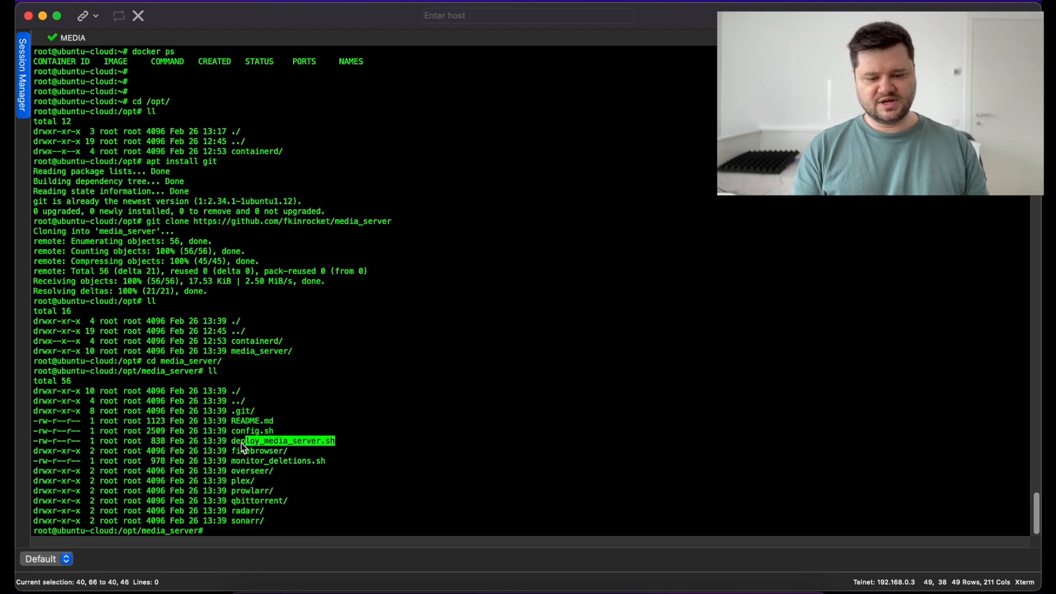
{"action": "left_click", "coordinate": [387, 426]}
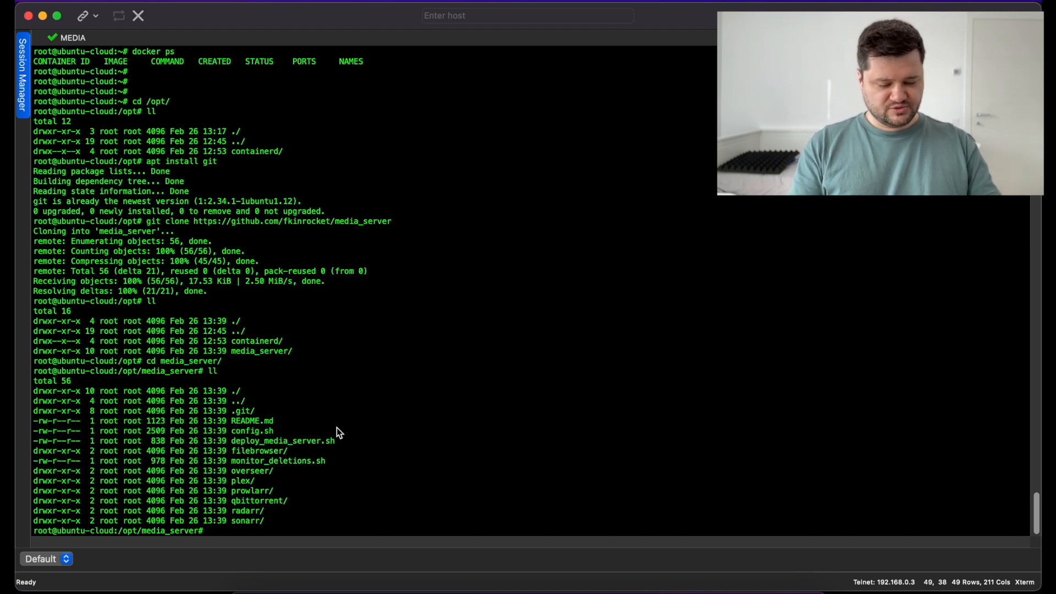
{"action": "type", "text": "chmod"}
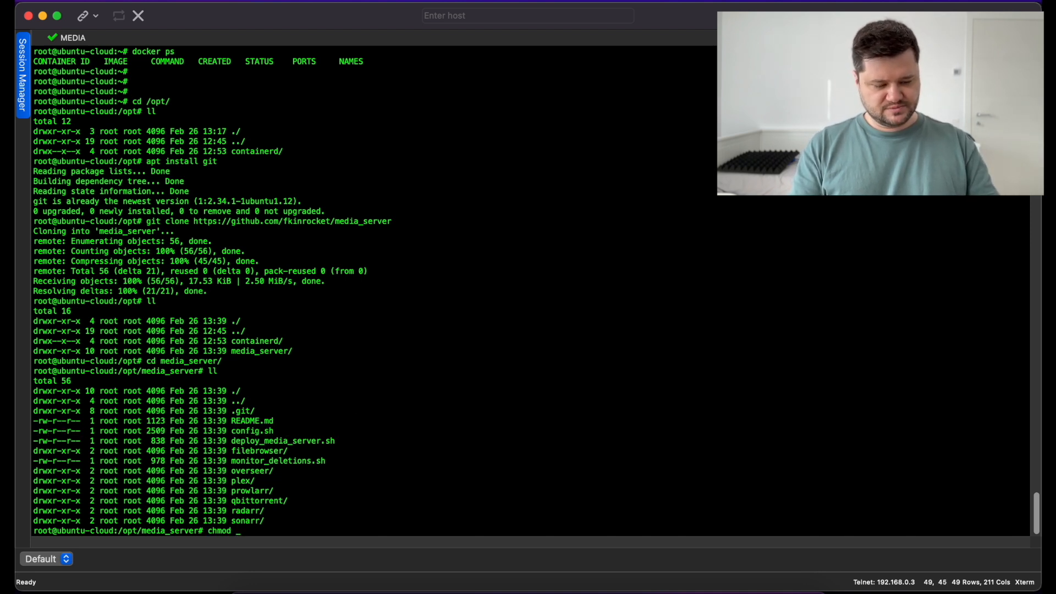
{"action": "type", "text": "+x"}
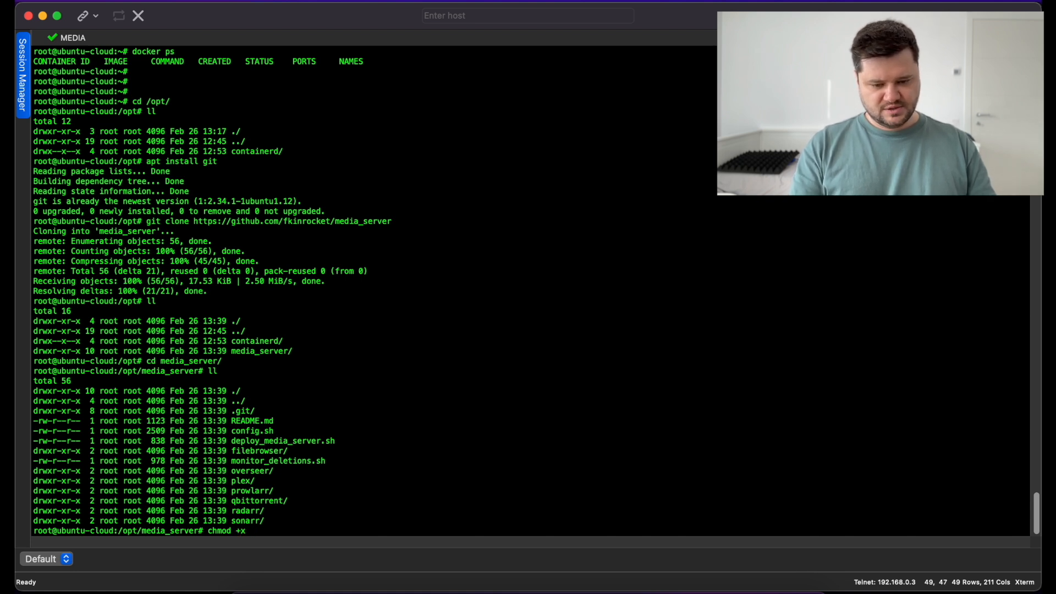
{"action": "type", "text": "config.sh"}
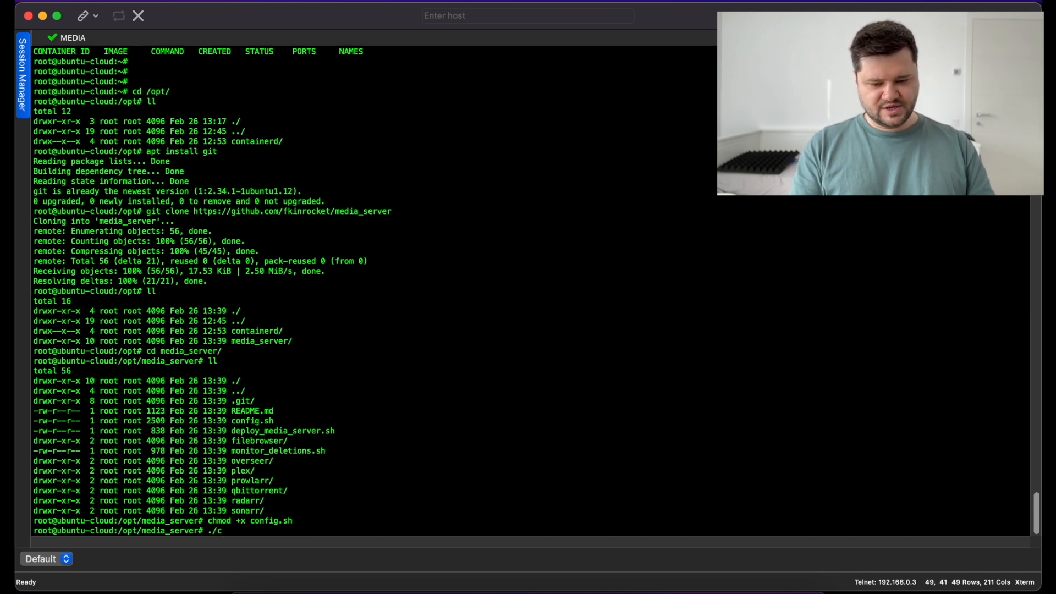
Launch ./config.sh and type /root/PLEX/ as the media folder path
{"action": "key", "text": "Return"}
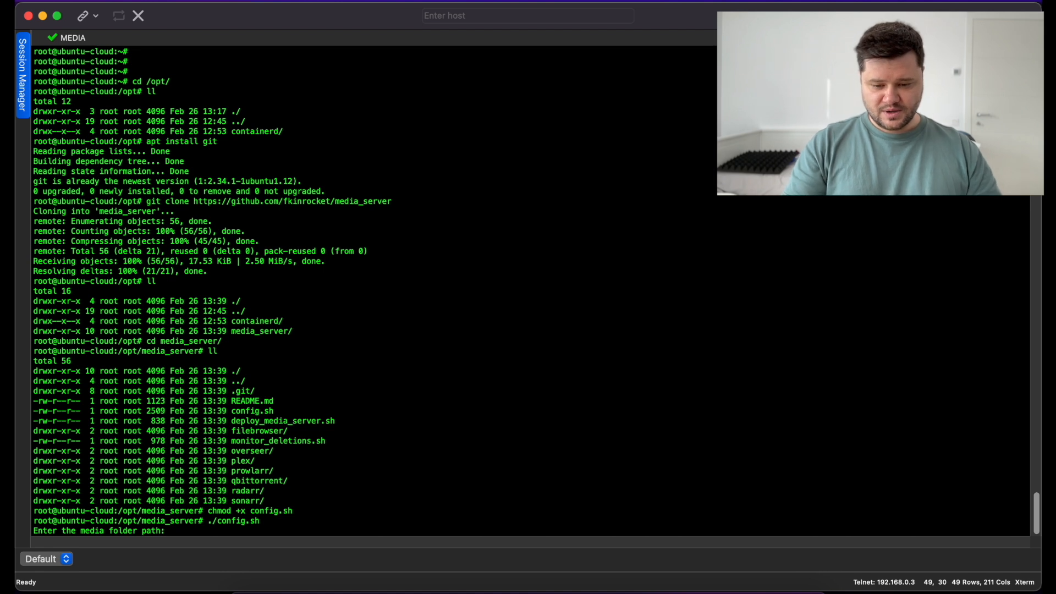
{"action": "mouse_move", "coordinate": [330, 502]}
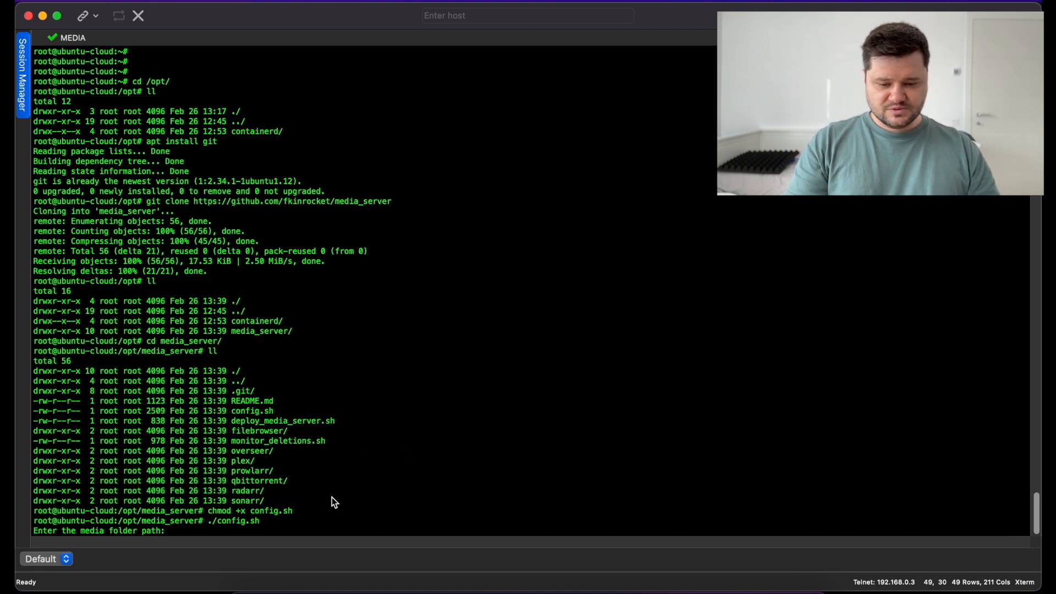
{"action": "mouse_move", "coordinate": [294, 492]}
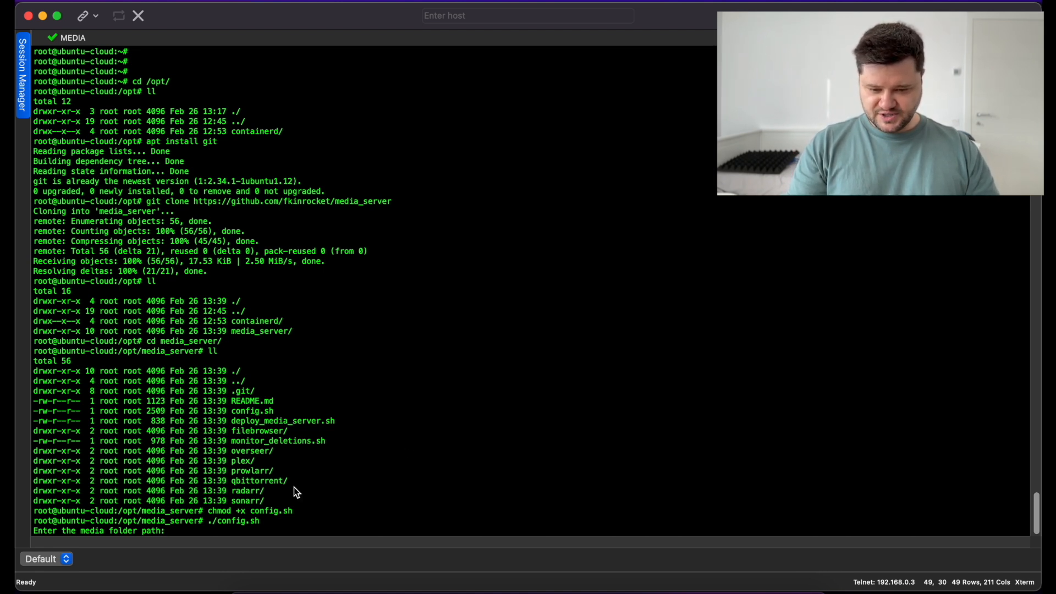
{"action": "mouse_move", "coordinate": [171, 528]}
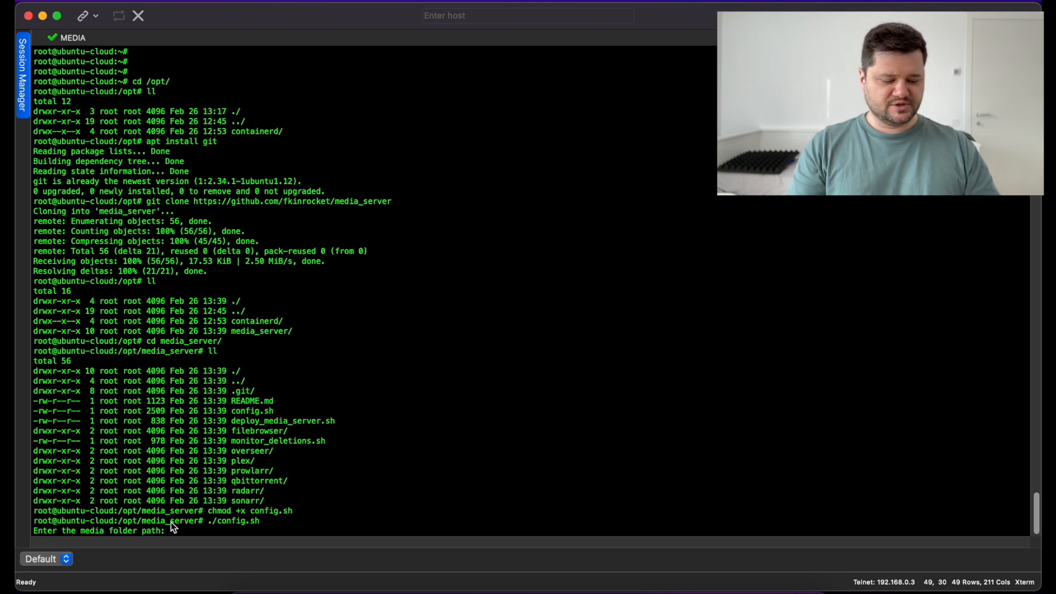
{"action": "mouse_move", "coordinate": [201, 524]}
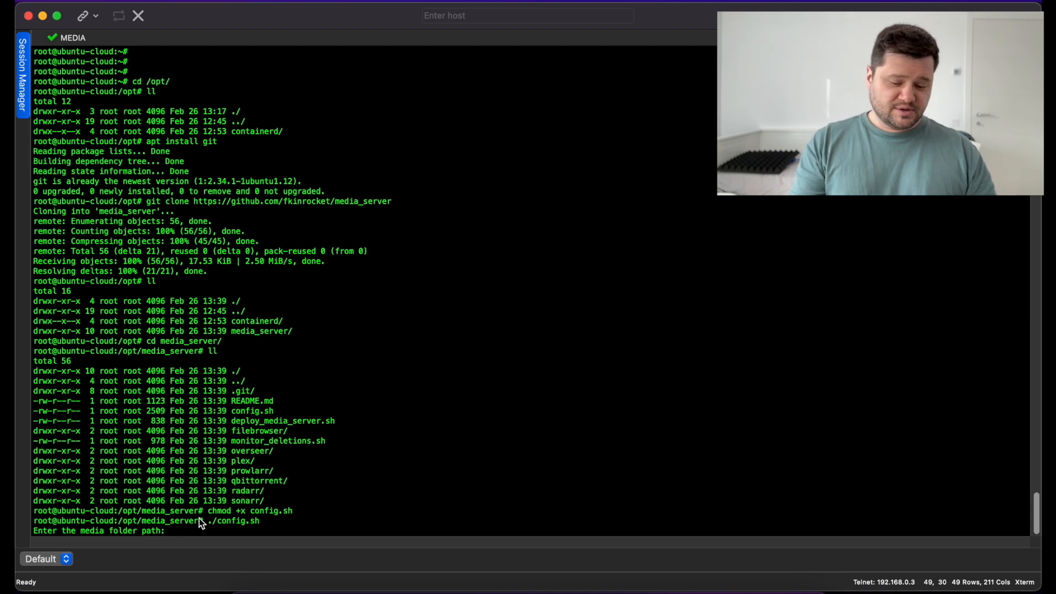
{"action": "type", "text": "/root/PLEX"}
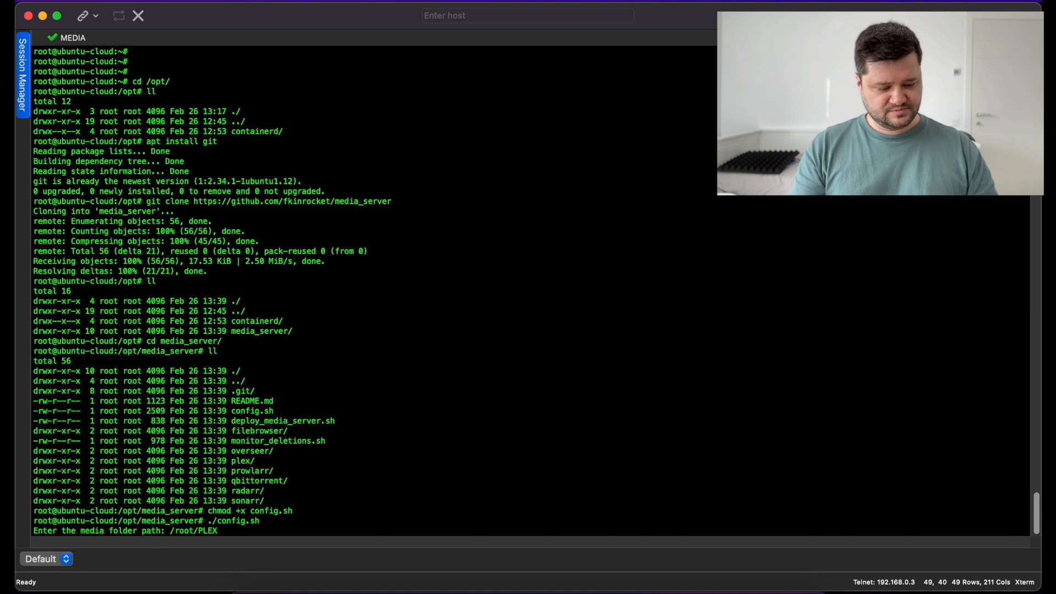
{"action": "type", "text": "/"}
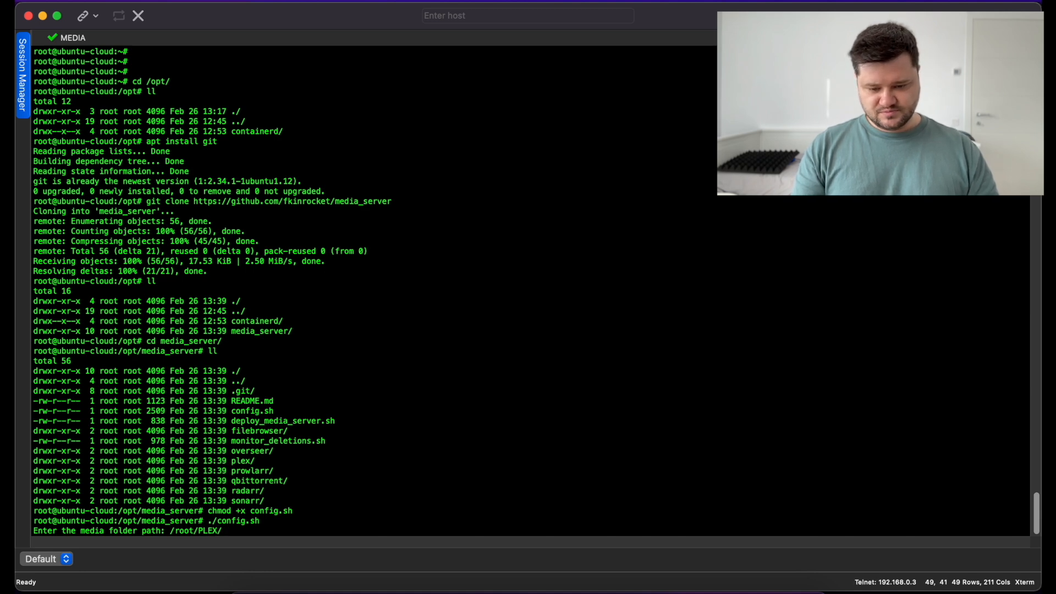
{"action": "key", "text": "Return"}
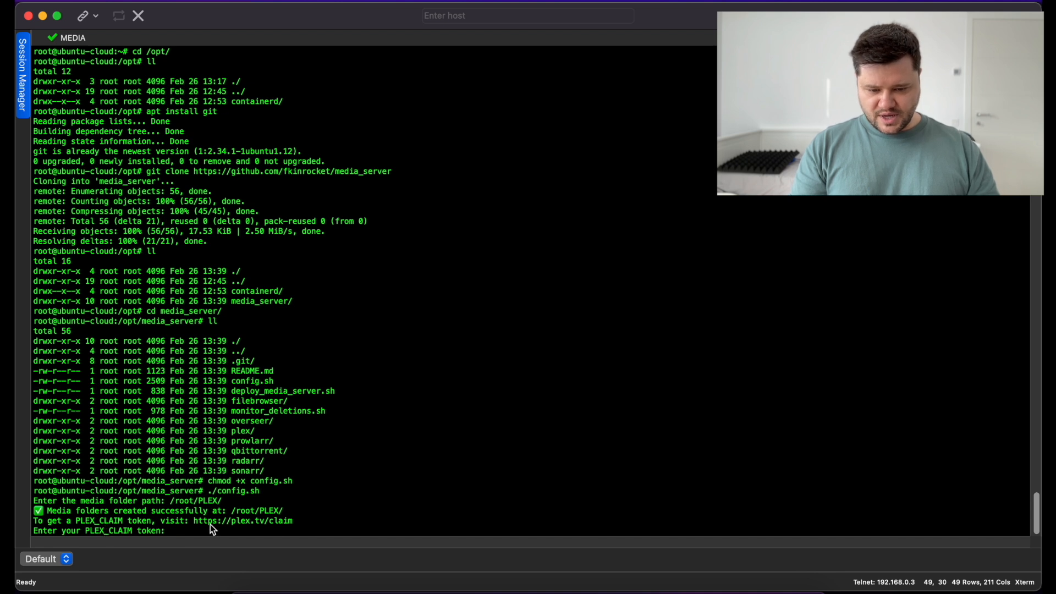
{"action": "mouse_move", "coordinate": [174, 527]}
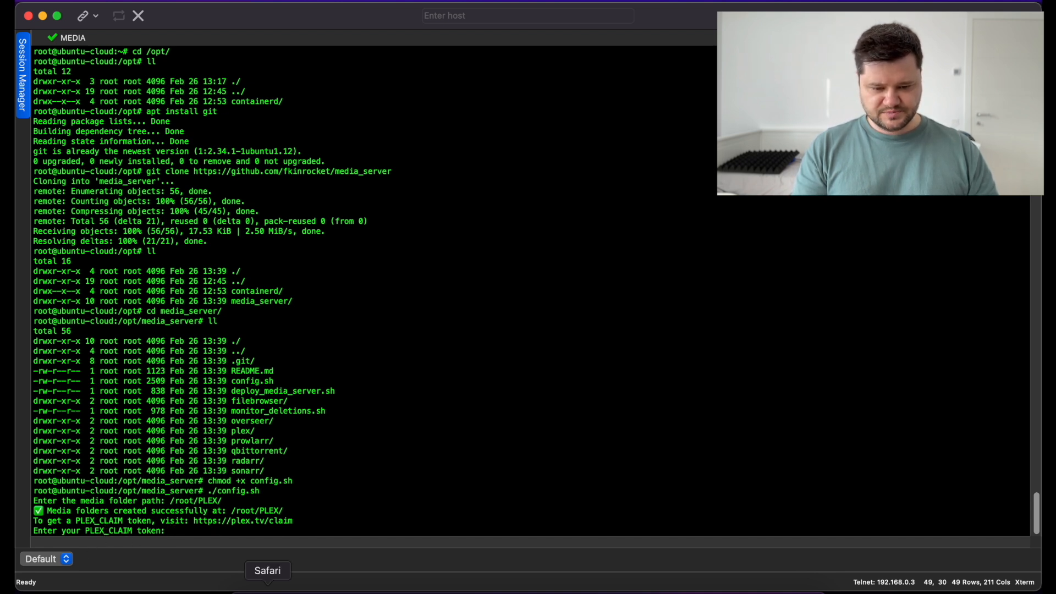
{"action": "left_click", "coordinate": [268, 571]}
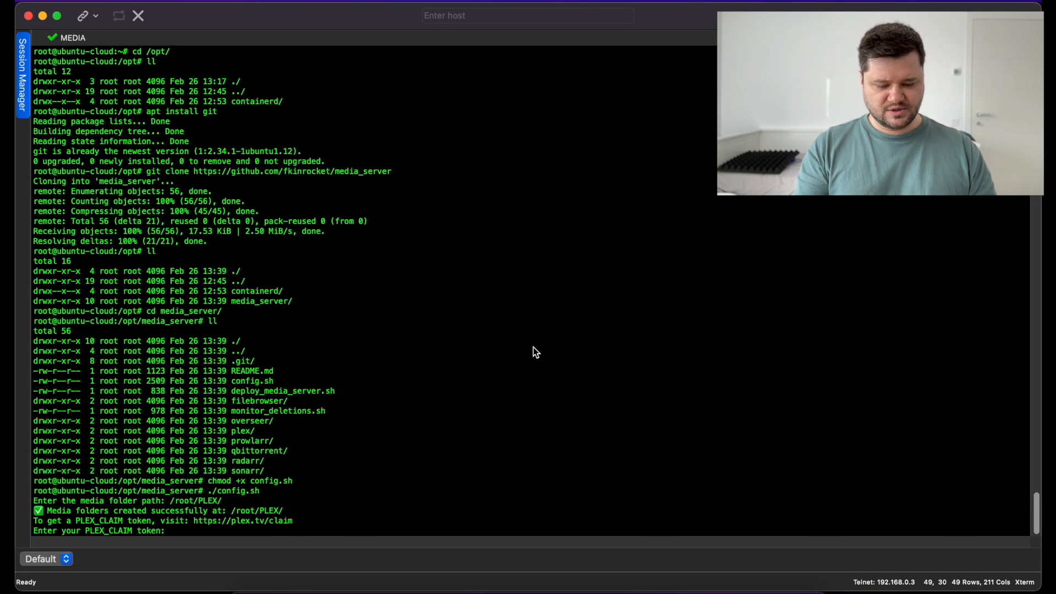
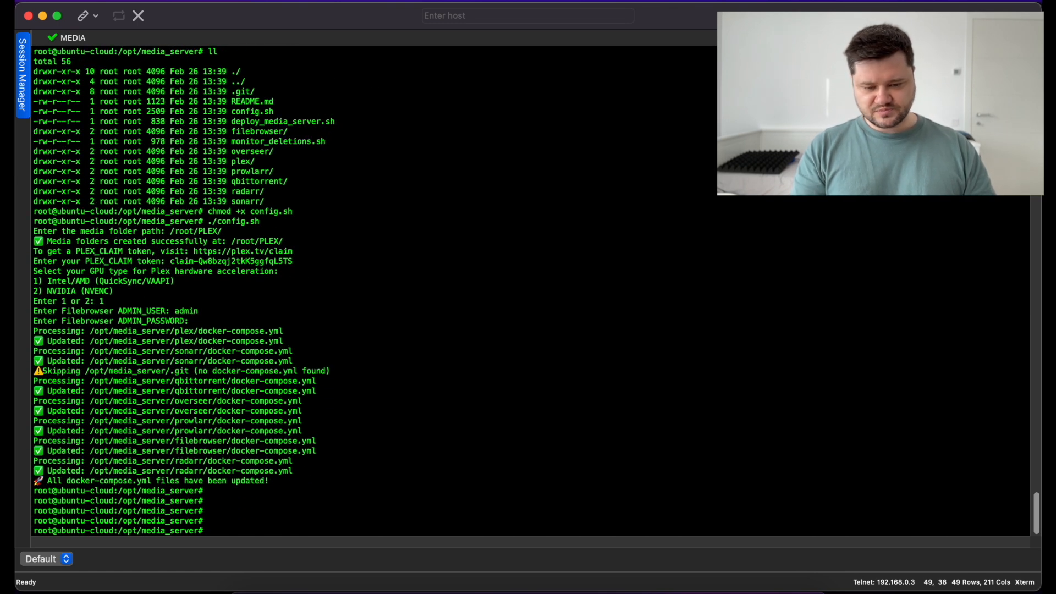
{"action": "mouse_move", "coordinate": [275, 483]}
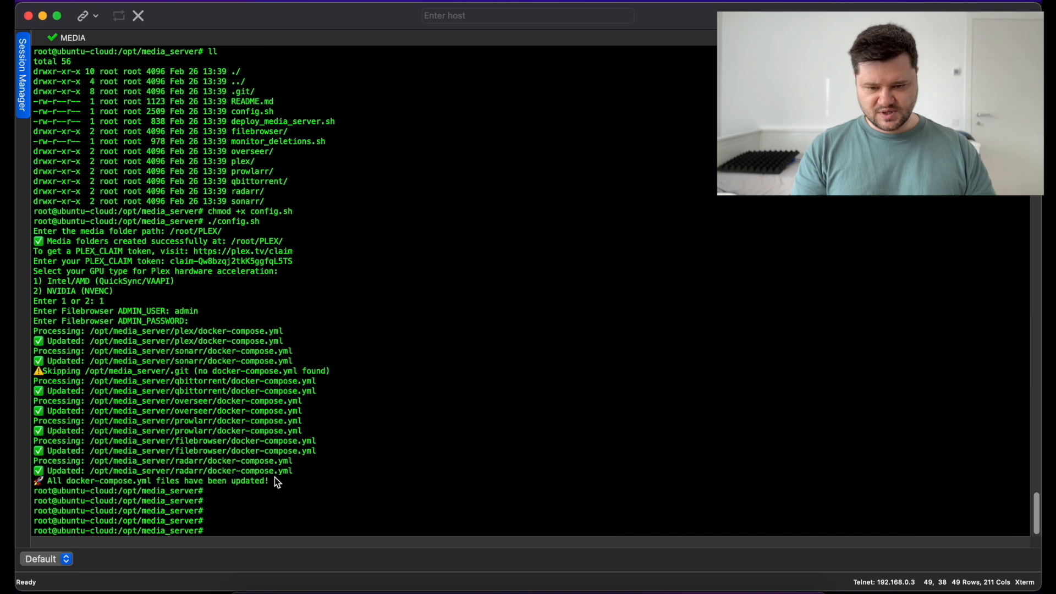
{"action": "mouse_move", "coordinate": [451, 354]}
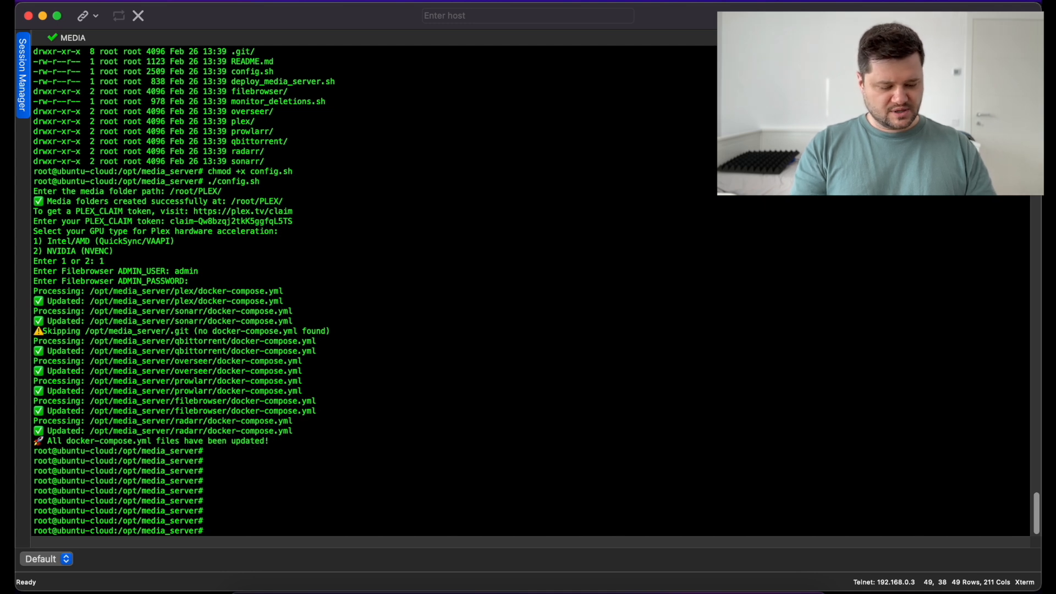
List /root and enter the PLEX folder to check its MOVIES and TVSHOWS subfolders
{"action": "type", "text": "cd /root/"}
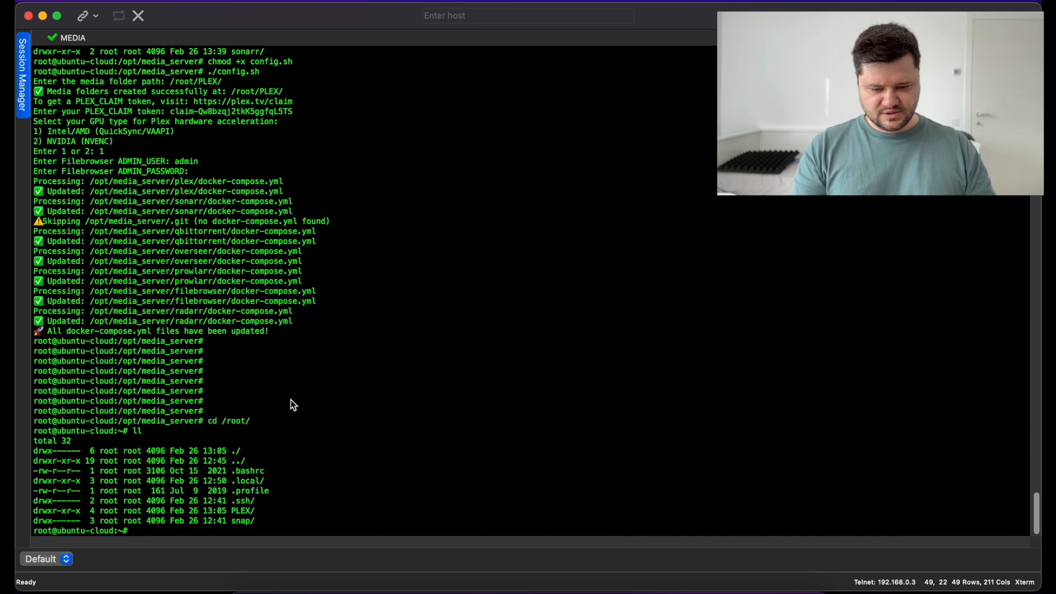
{"action": "double_click", "coordinate": [243, 521]}
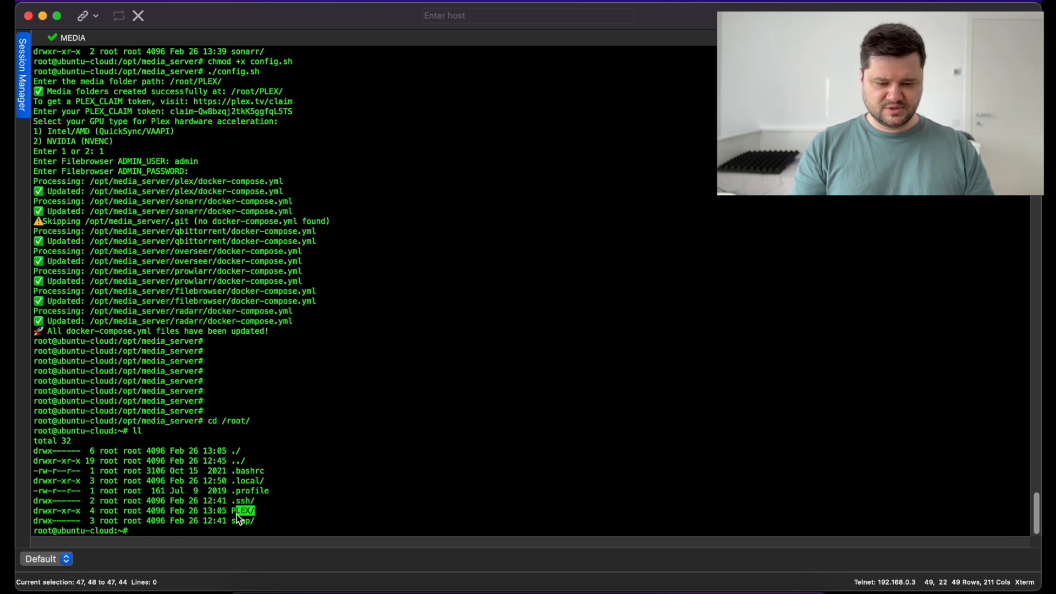
{"action": "type", "text": "cd PLEX/"}
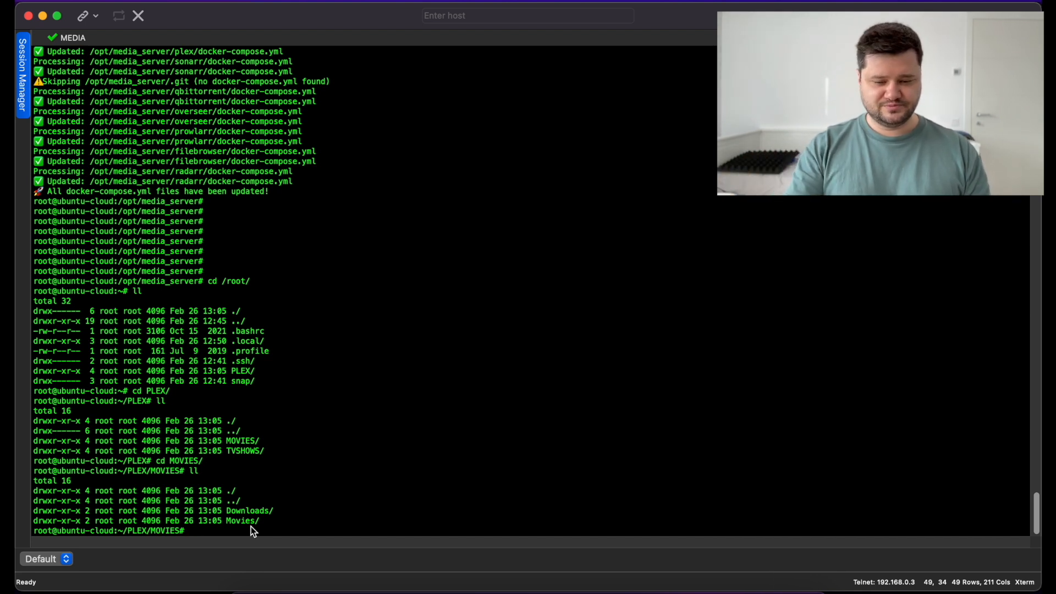
Make deploy_media_server.sh executable with chmod +x
{"action": "type", "text": "cd"}
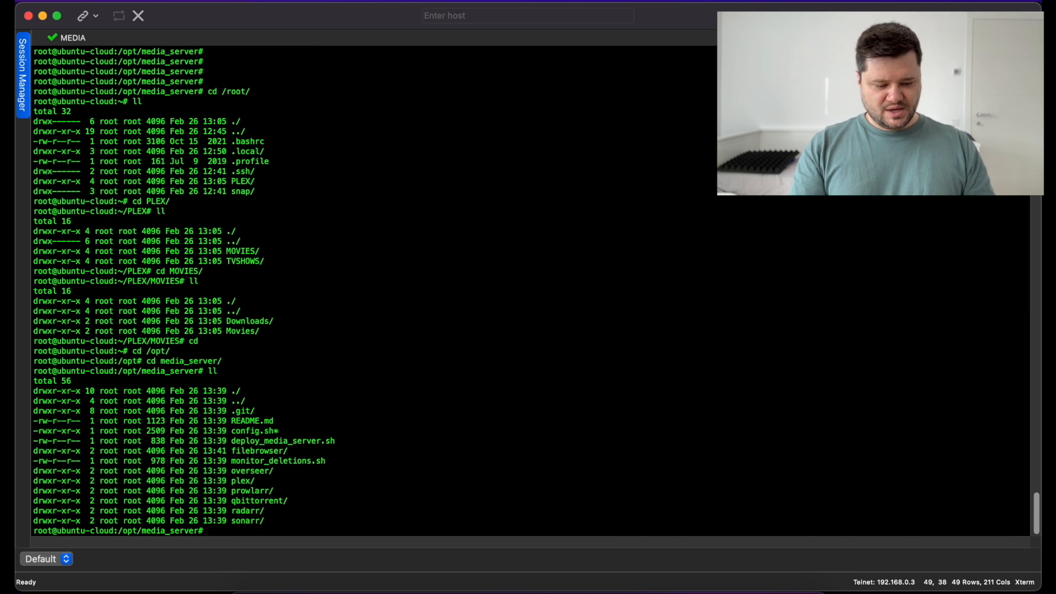
{"action": "type", "text": "chmox"}
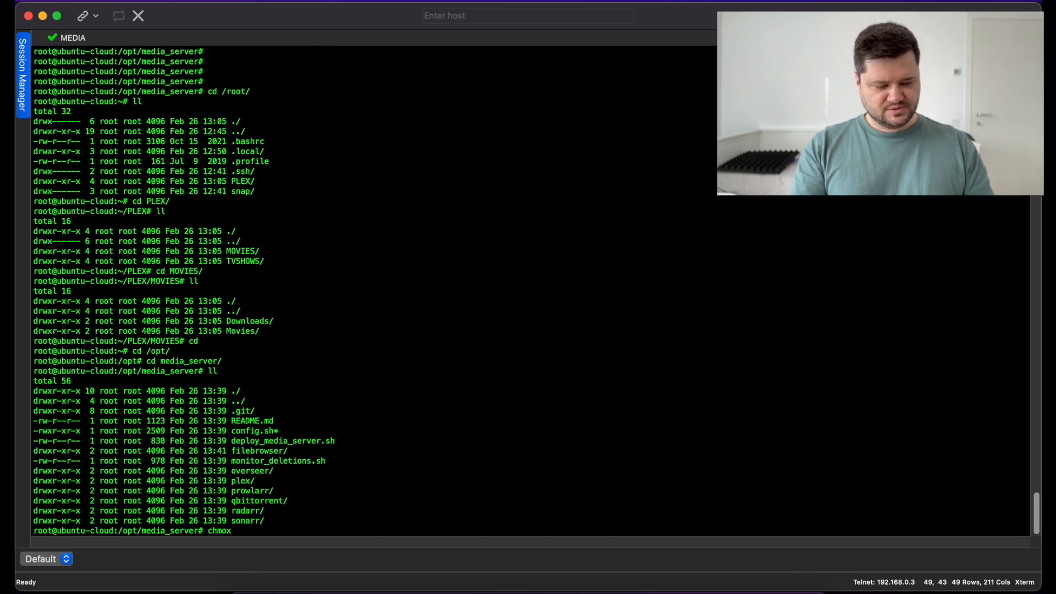
{"action": "type", "text": "d +x"}
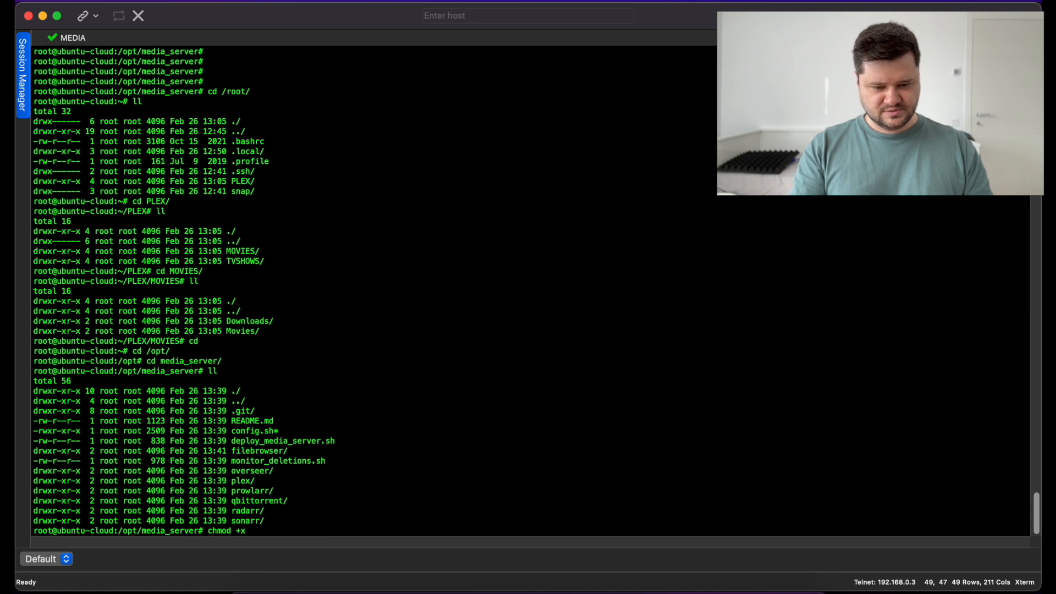
{"action": "type", "text": "deploy_media_server.sh"}
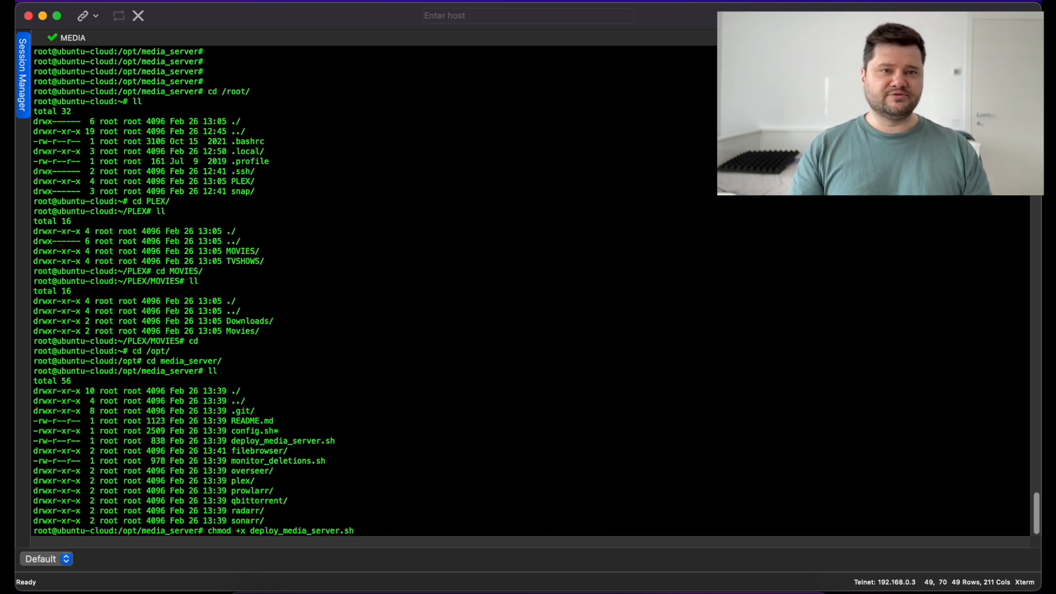
{"action": "key", "text": "Return"}
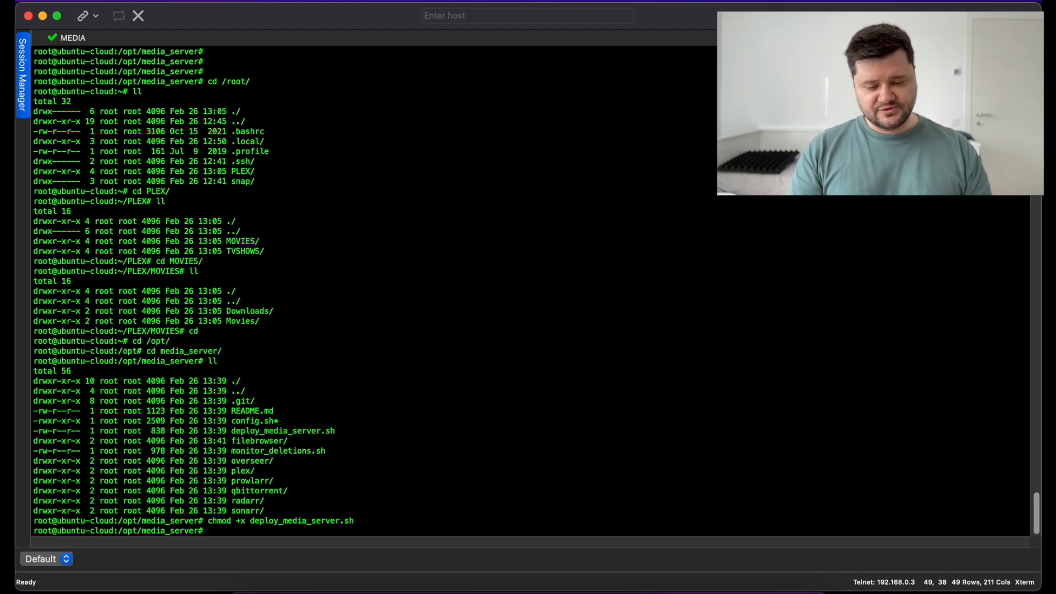
Run ./deploy_media_server.sh and wait for the container pulls and starts to finish
{"action": "type", "text": "./"}
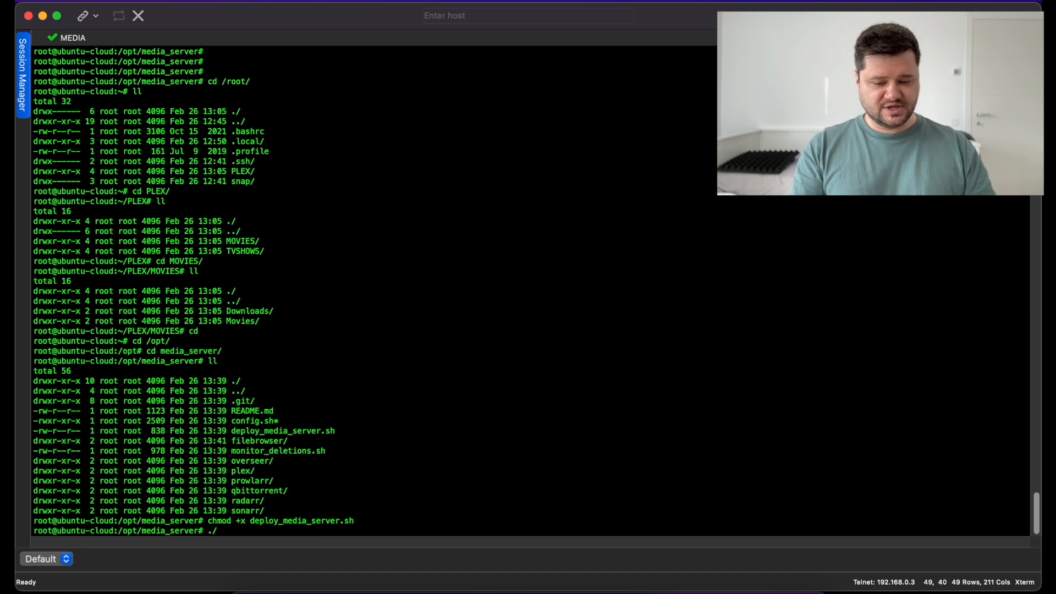
{"action": "type", "text": "deploy_media_server.sh"}
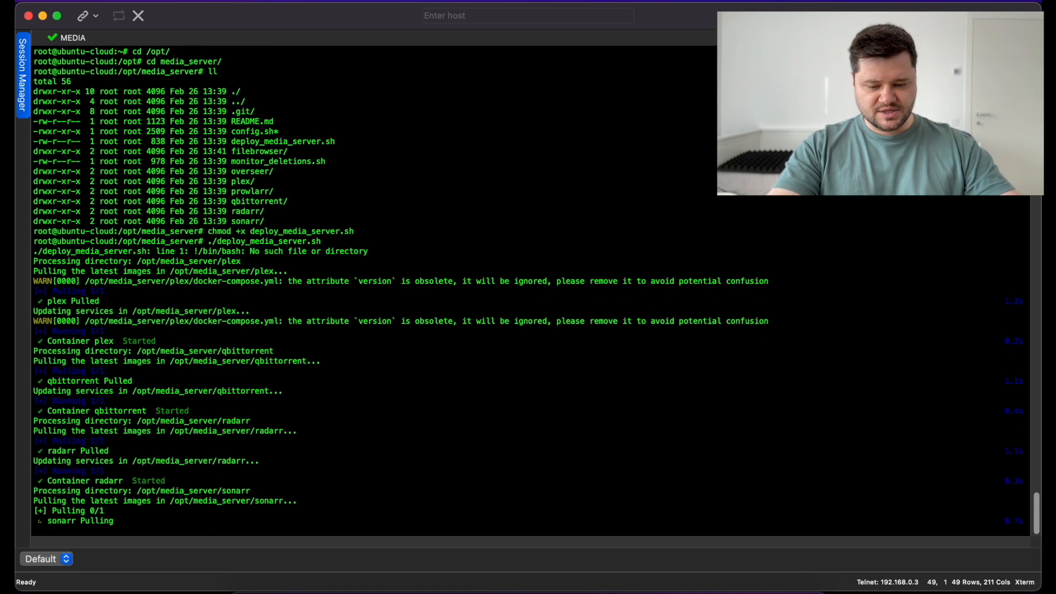
{"action": "scroll", "scroll_direction": "down", "scroll_amount": 3}
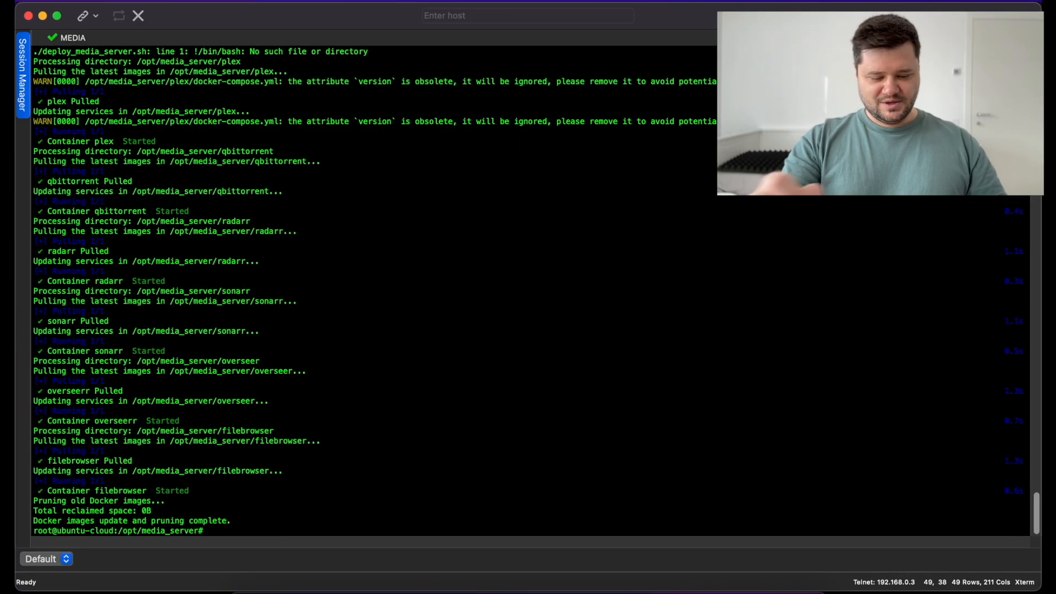
{"action": "type", "text": "docker ps"}
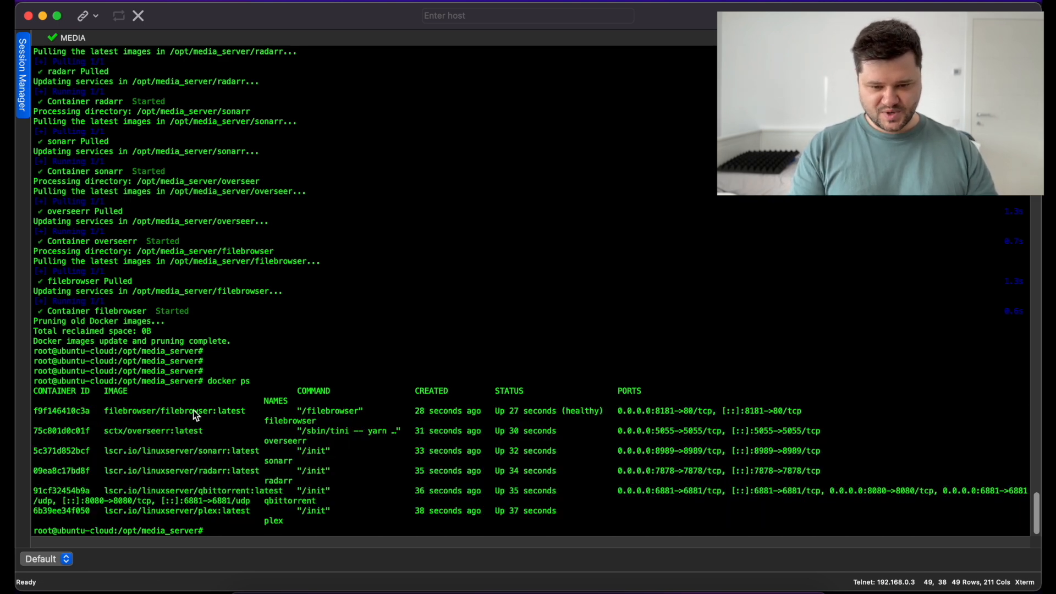
Inspect the docker ps listing for the filebrowser container and its published port
{"action": "double_click", "coordinate": [188, 410]}
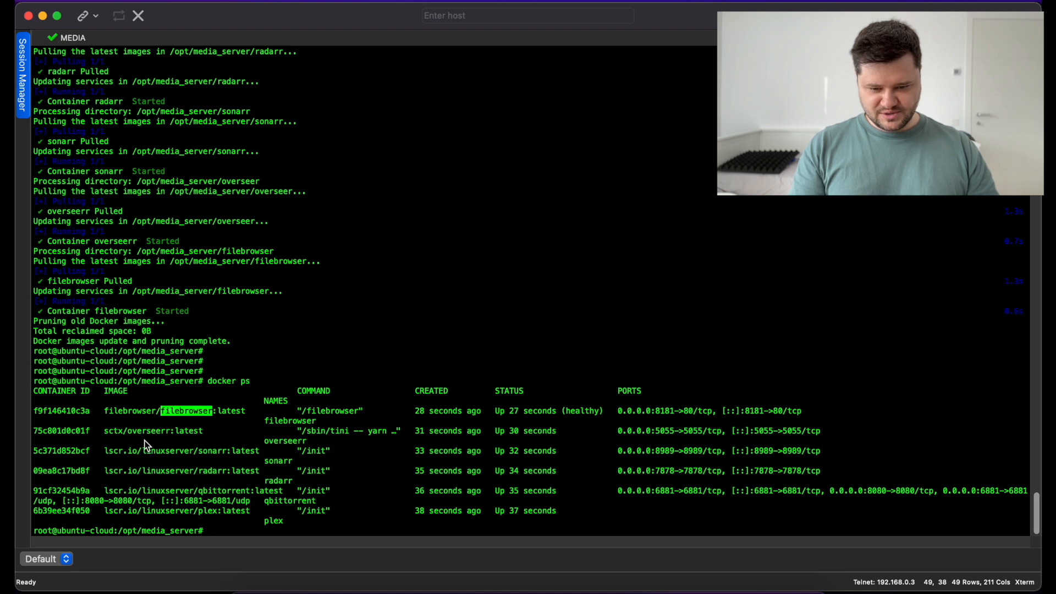
{"action": "double_click", "coordinate": [147, 430]}
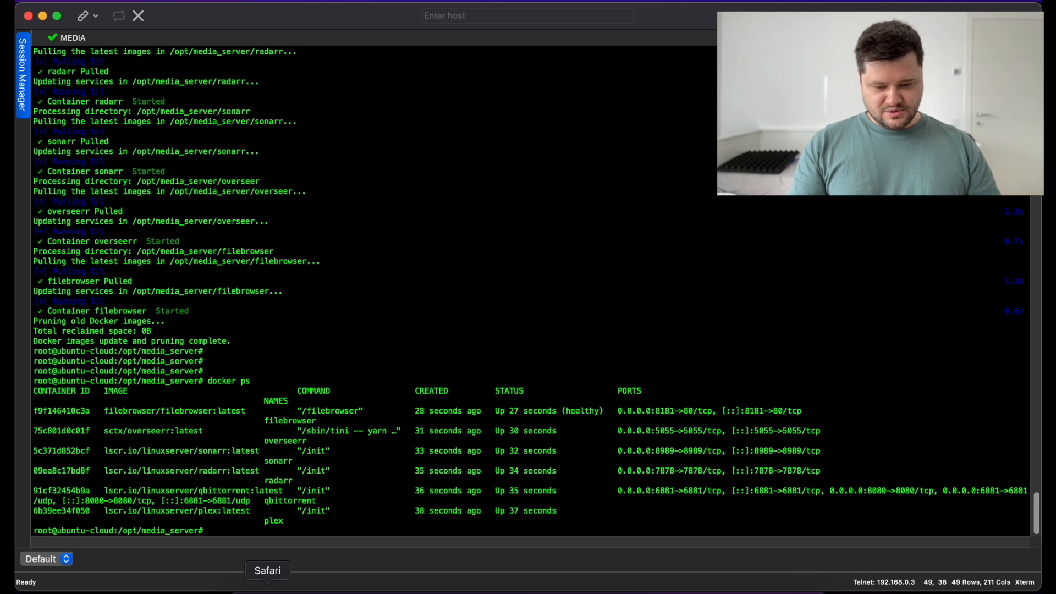
Check Safari's Plex claim window, then copy the server address 192.168.0.189 from ip a
{"action": "right_click", "coordinate": [267, 570]}
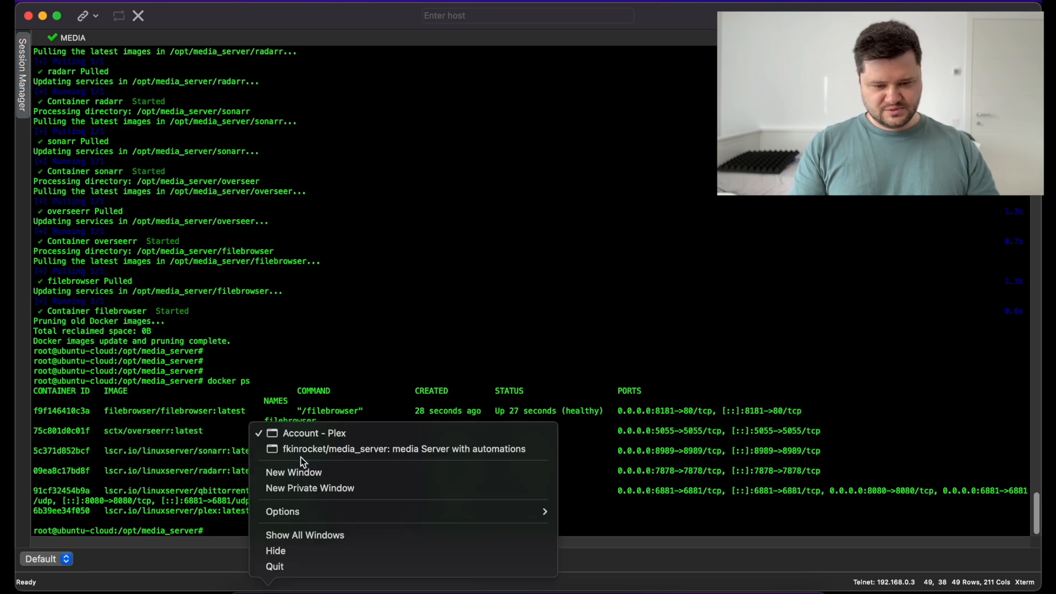
{"action": "left_click", "coordinate": [314, 433]}
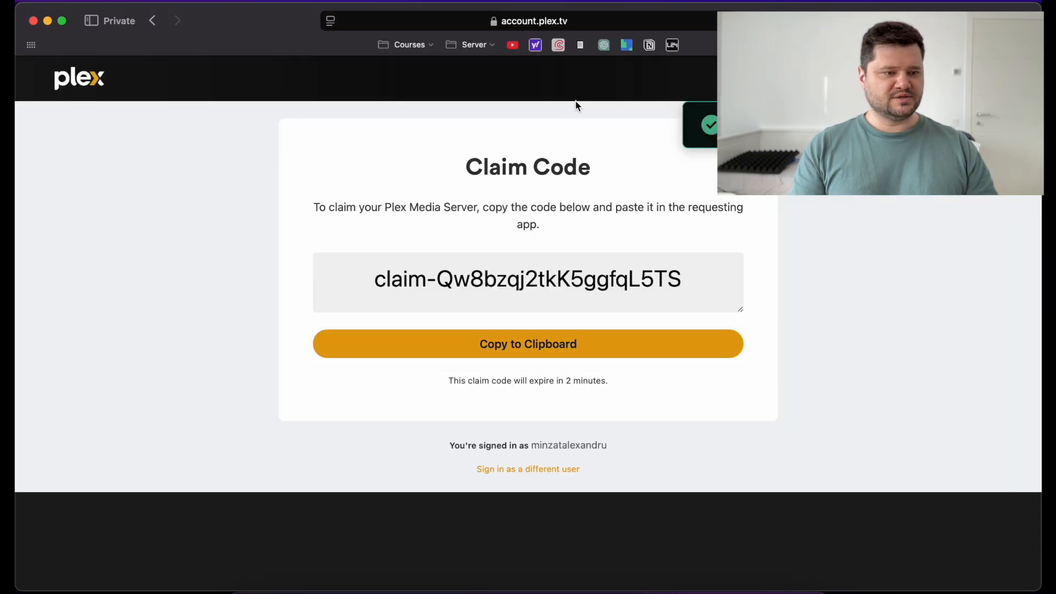
{"action": "left_click", "coordinate": [532, 21]}
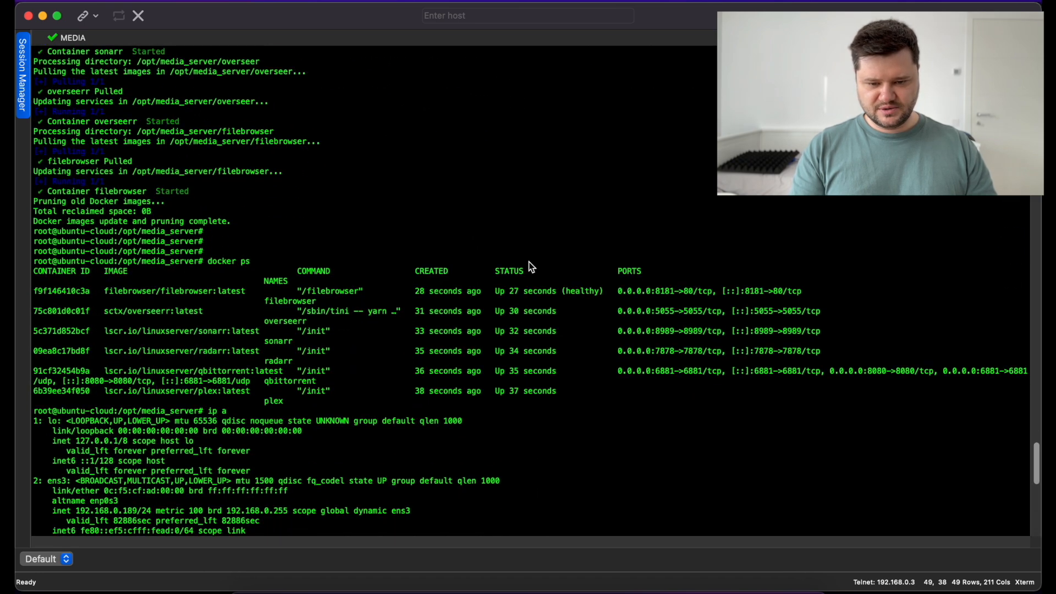
{"action": "scroll", "scroll_direction": "down", "scroll_amount": 3}
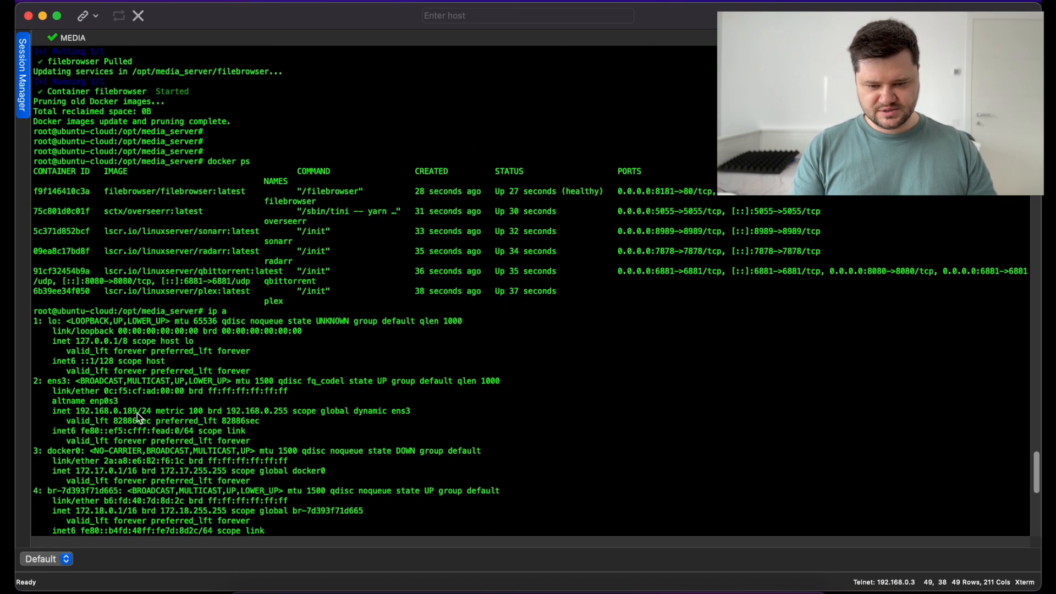
{"action": "double_click", "coordinate": [105, 410]}
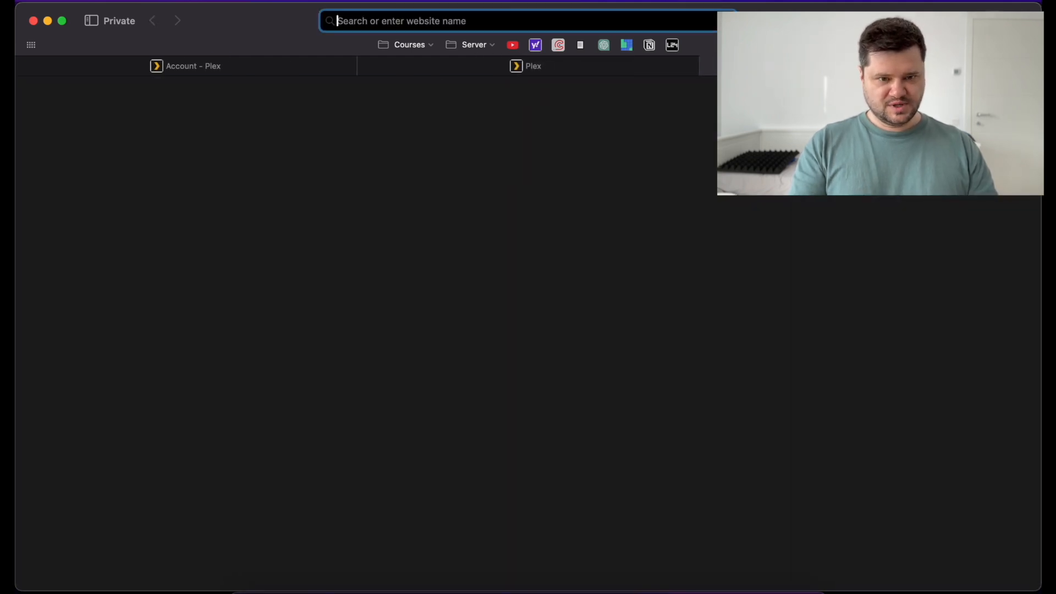
Load qBittorrent at 192.168.0.189:8080 and File Browser at 192.168.0.189:8181
{"action": "type", "text": "192.168.0.189:8"}
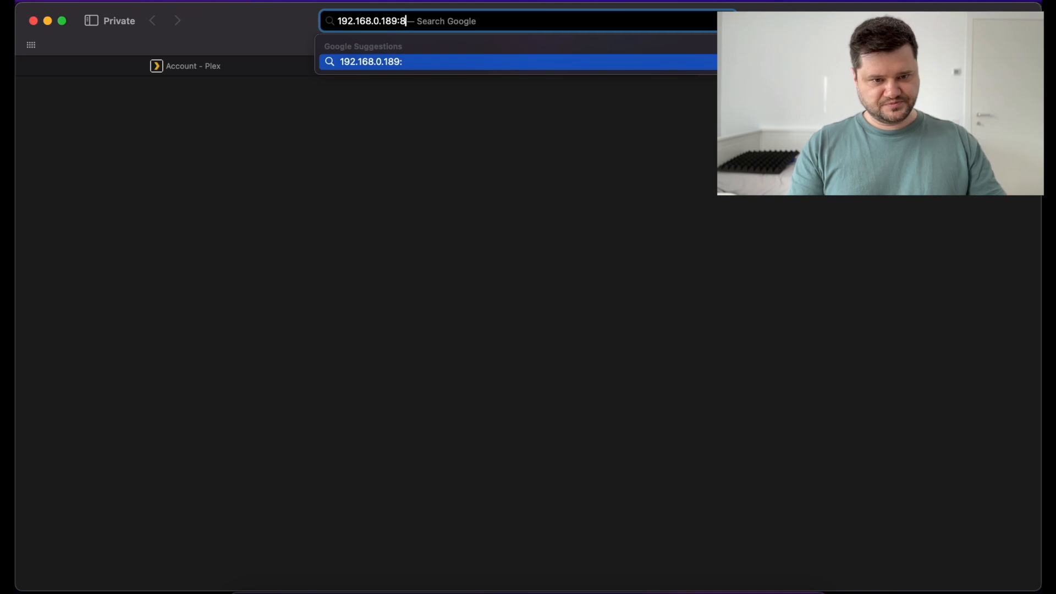
{"action": "key", "text": "Return"}
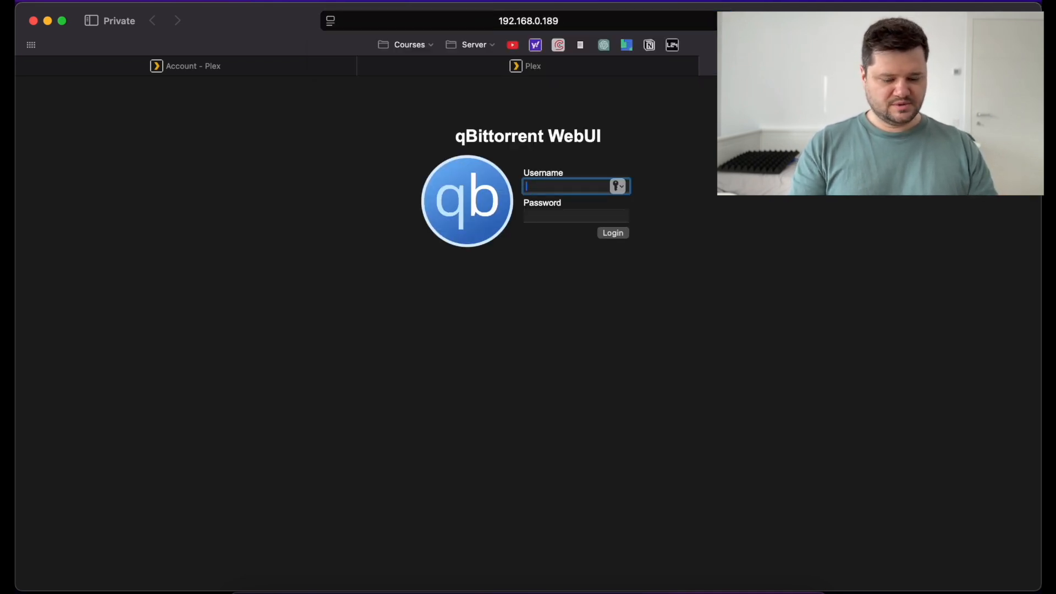
{"action": "left_click", "coordinate": [528, 21]}
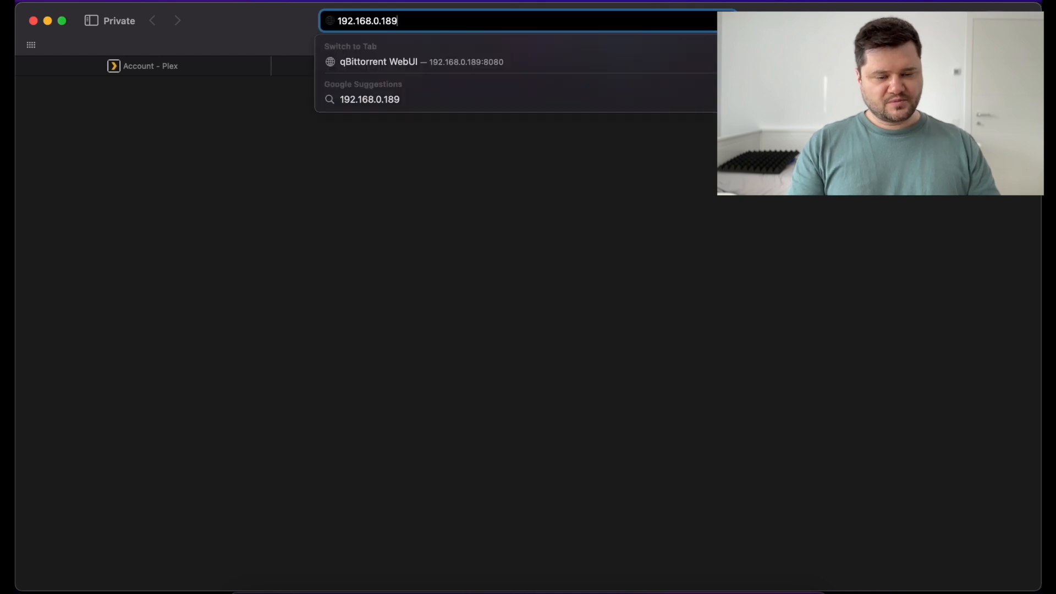
{"action": "type", "text": ":"}
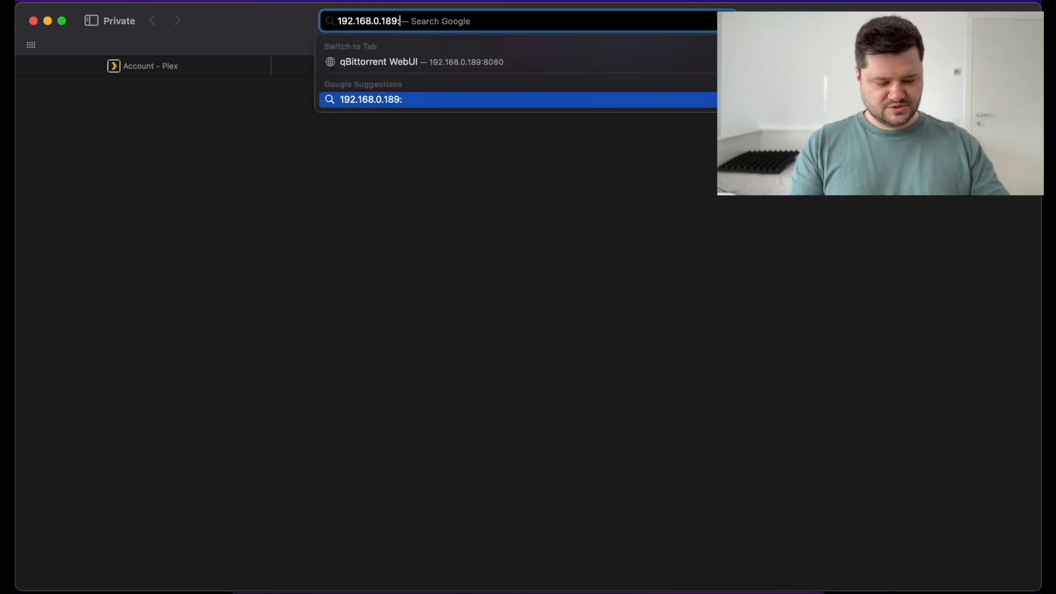
{"action": "type", "text": "8181"}
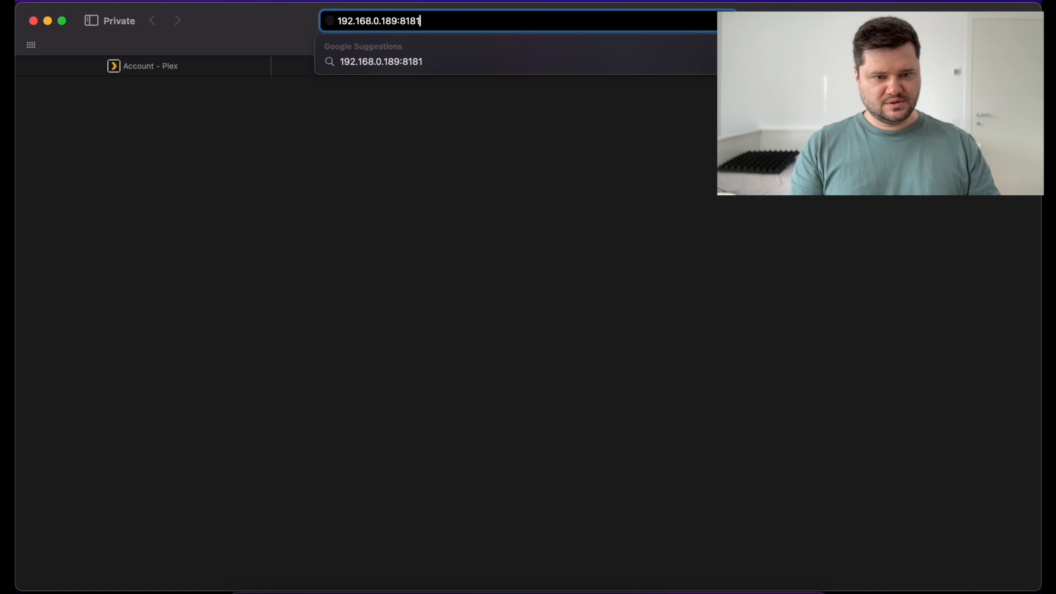
{"action": "key", "text": "Return"}
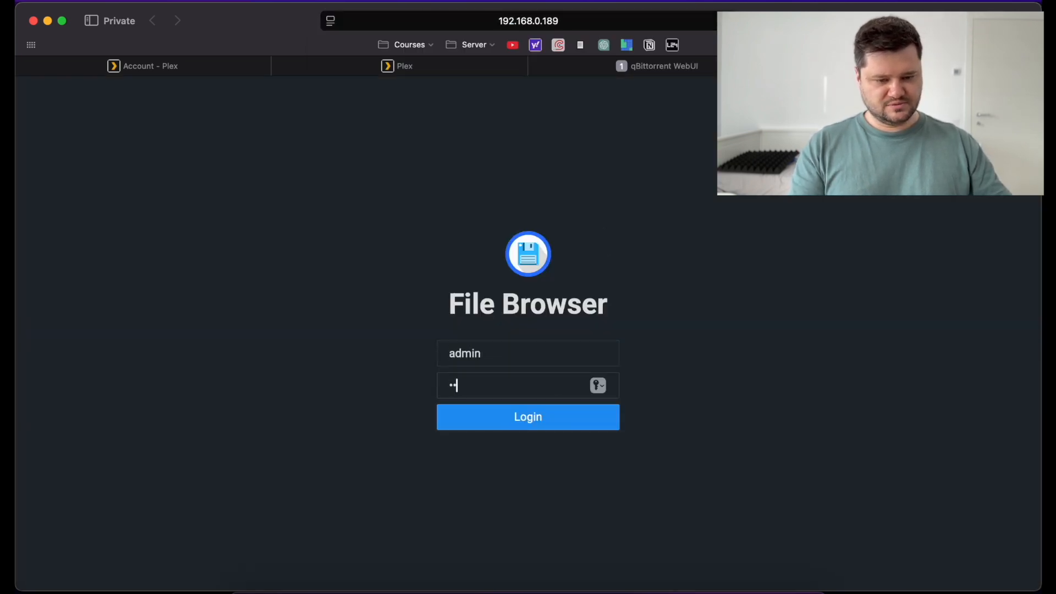
Log into File Browser as admin and return to the qBittorrent WebUI tab
{"action": "left_click", "coordinate": [528, 416]}
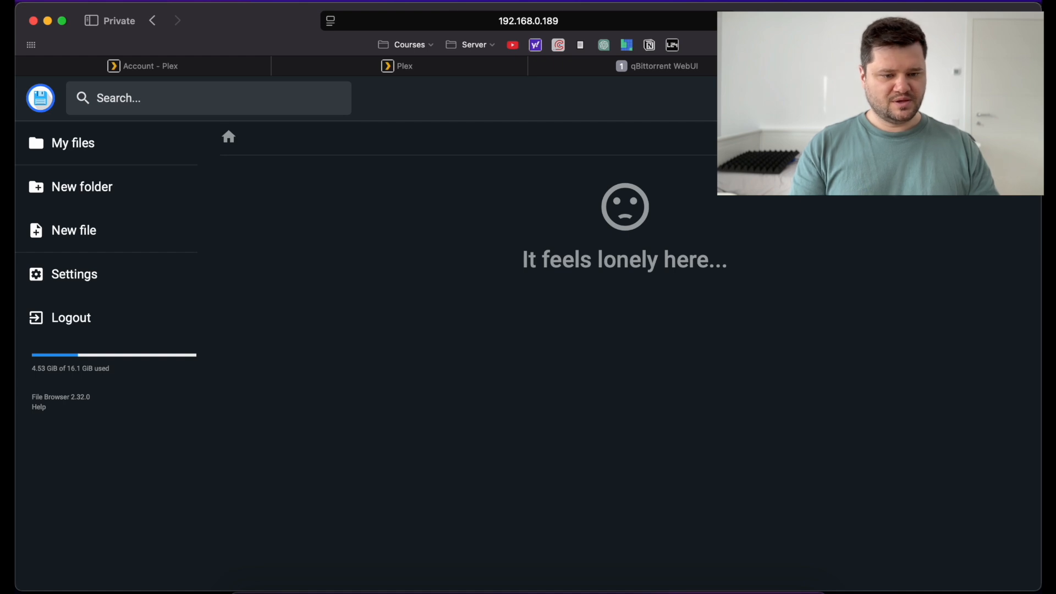
{"action": "left_click", "coordinate": [663, 66]}
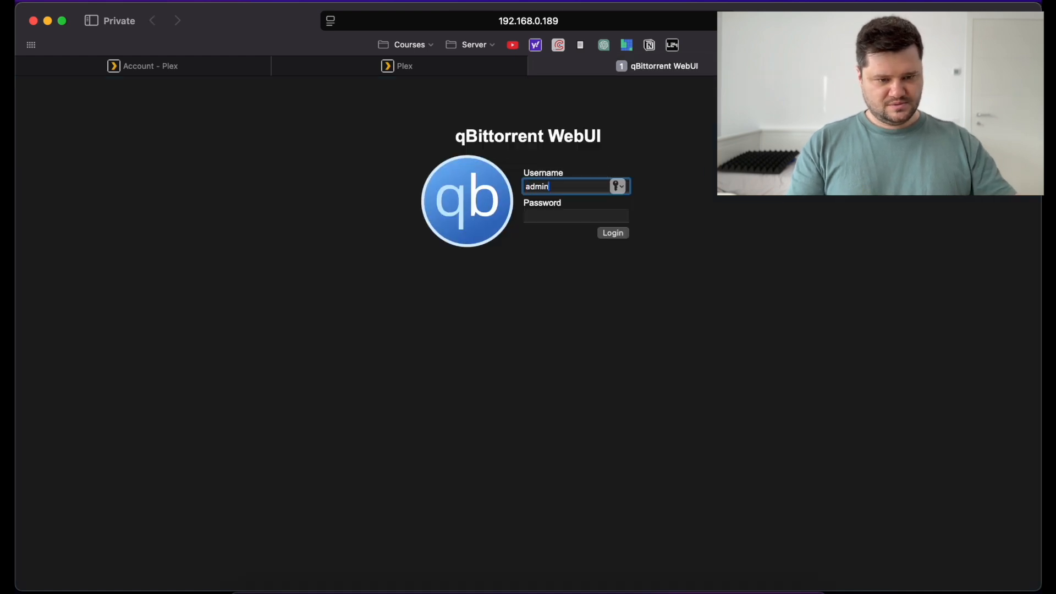
{"action": "left_click", "coordinate": [612, 232]}
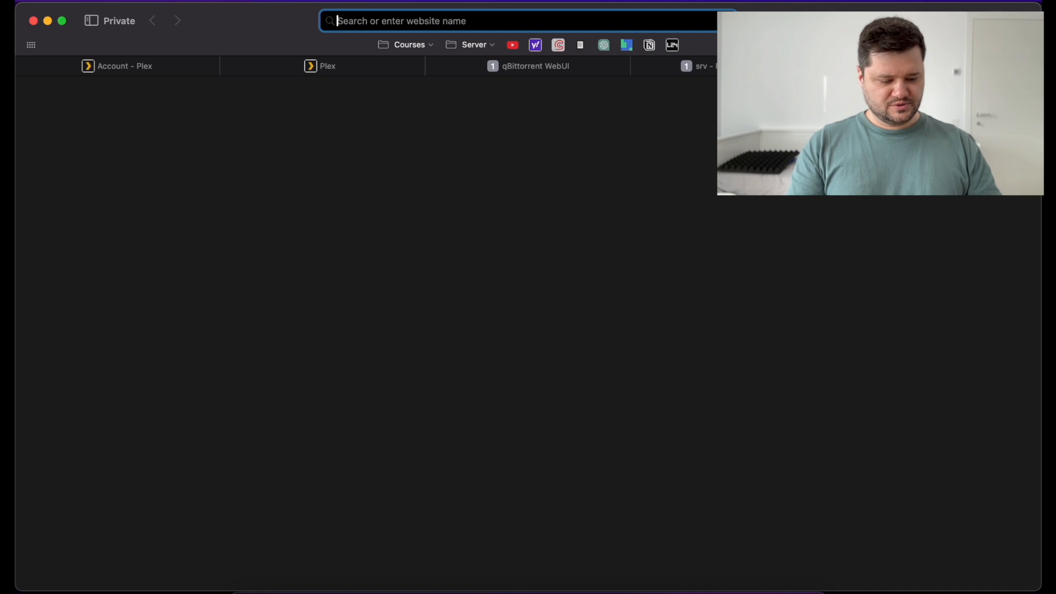
Load Overseerr at 192.168.0.189:5055 and Radarr at 192.168.0.189:7878 in new tabs
{"action": "type", "text": "192.168.0.189:"}
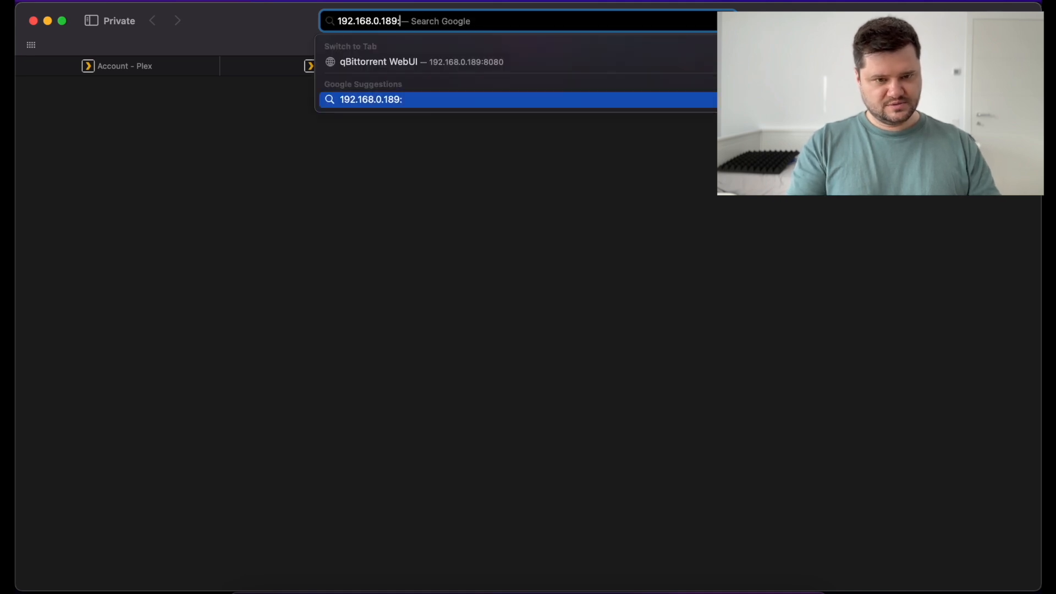
{"action": "key", "text": "Return"}
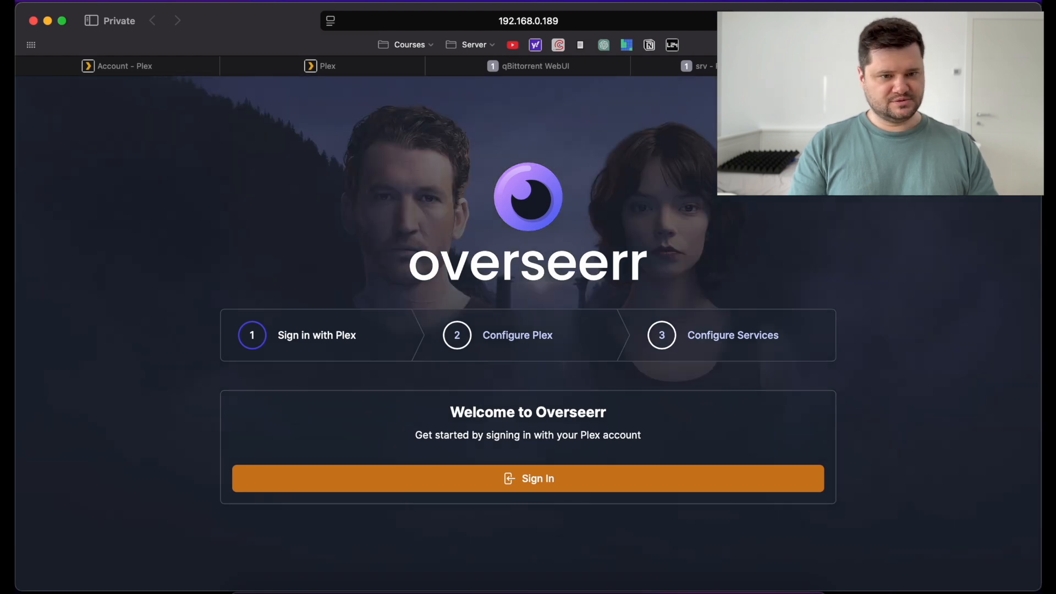
{"action": "left_click", "coordinate": [528, 21]}
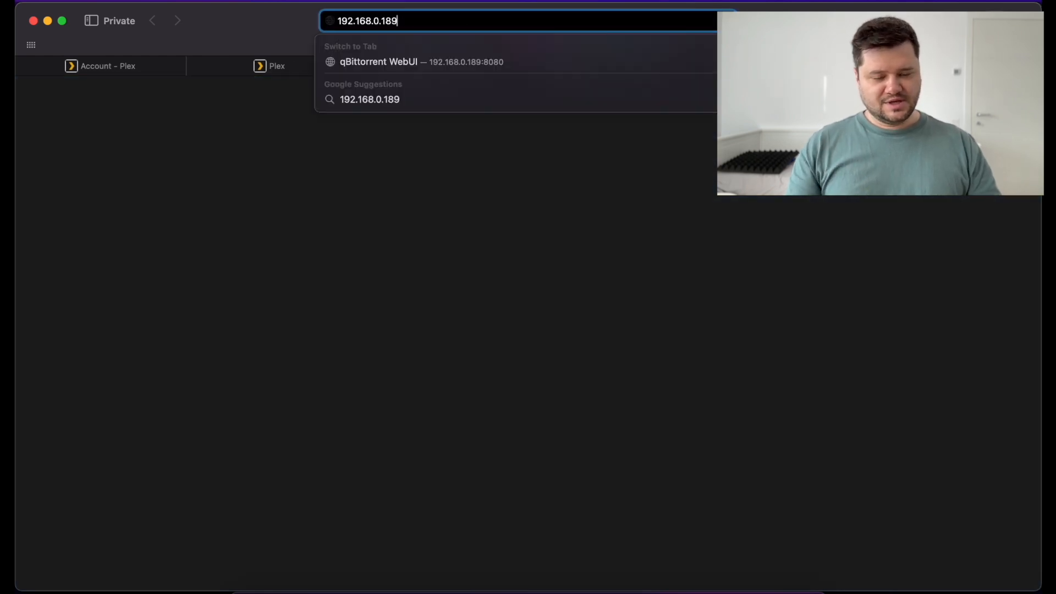
{"action": "type", "text": ":7"}
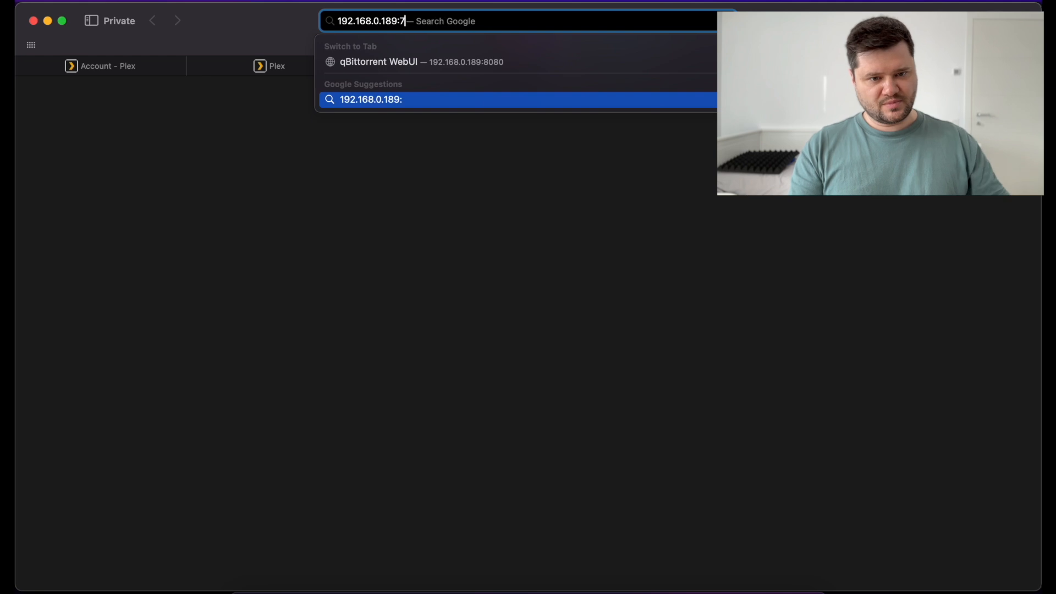
{"action": "key", "text": "Return"}
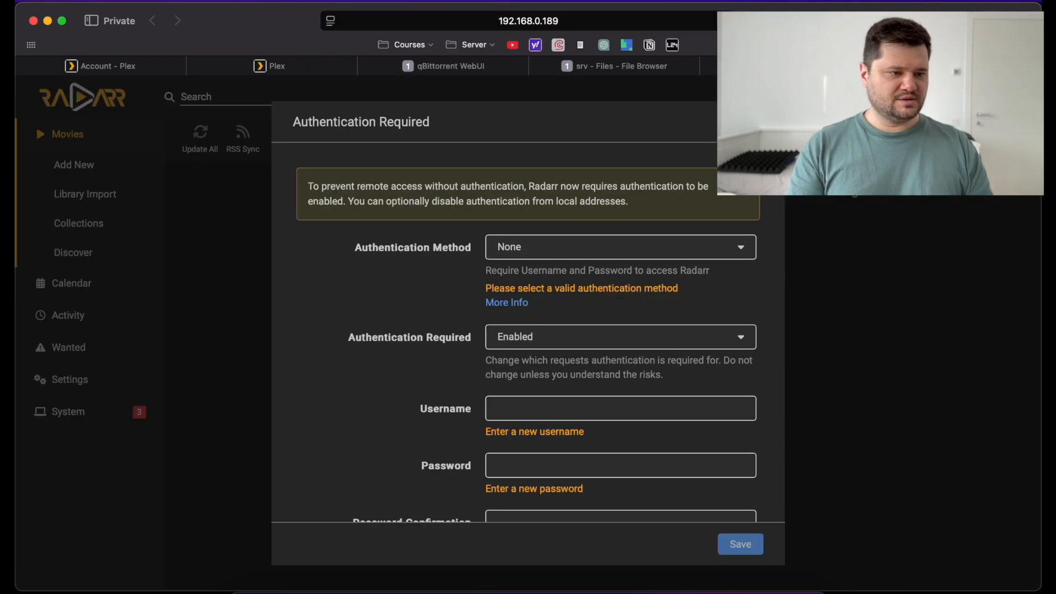
{"action": "left_click", "coordinate": [528, 21]}
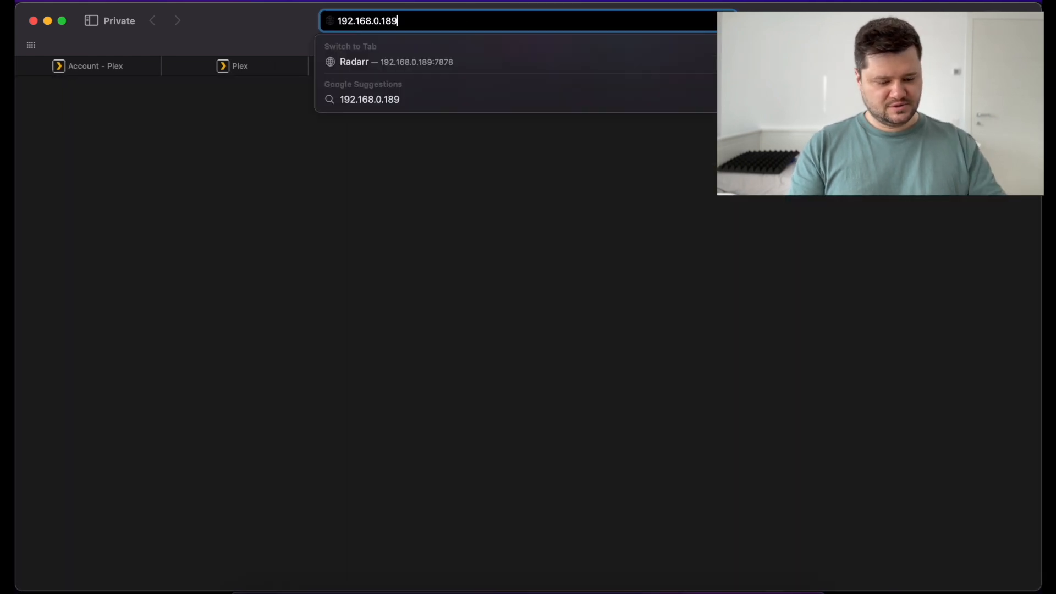
{"action": "key", "text": "Escape"}
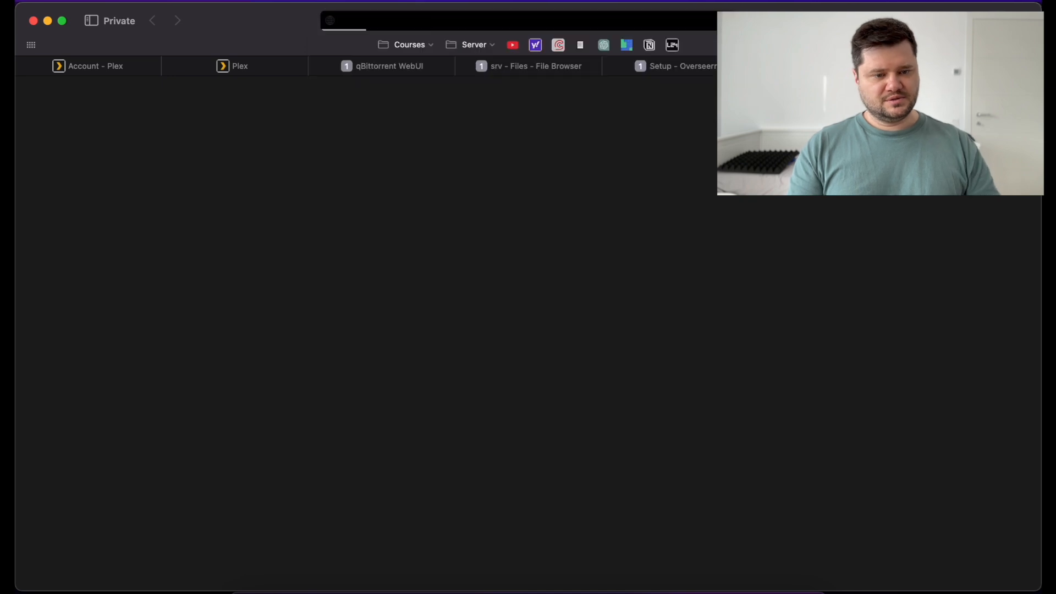
{"action": "key", "text": "Return"}
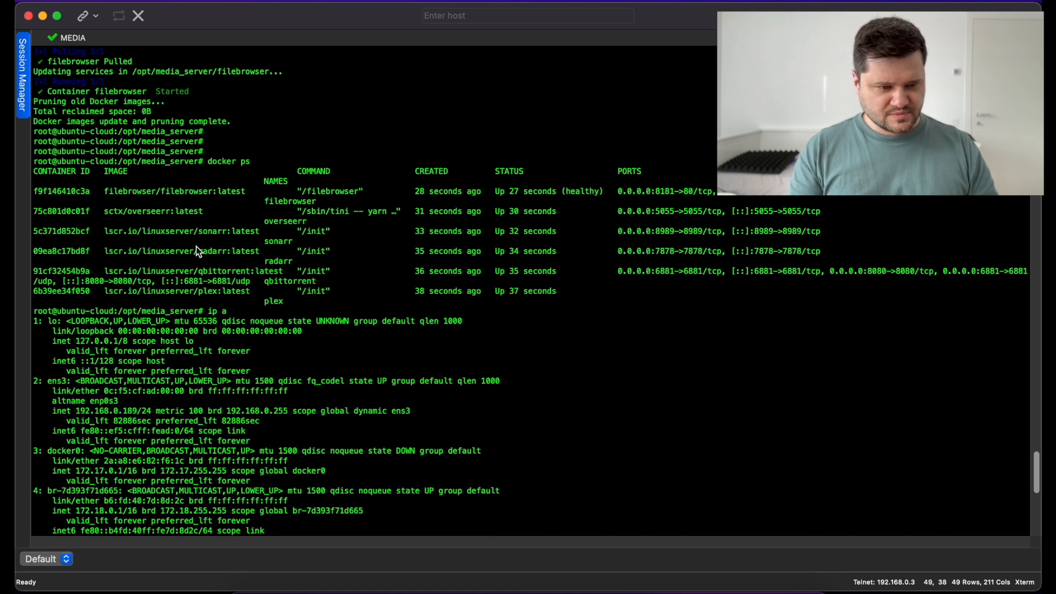
{"action": "mouse_move", "coordinate": [698, 238]}
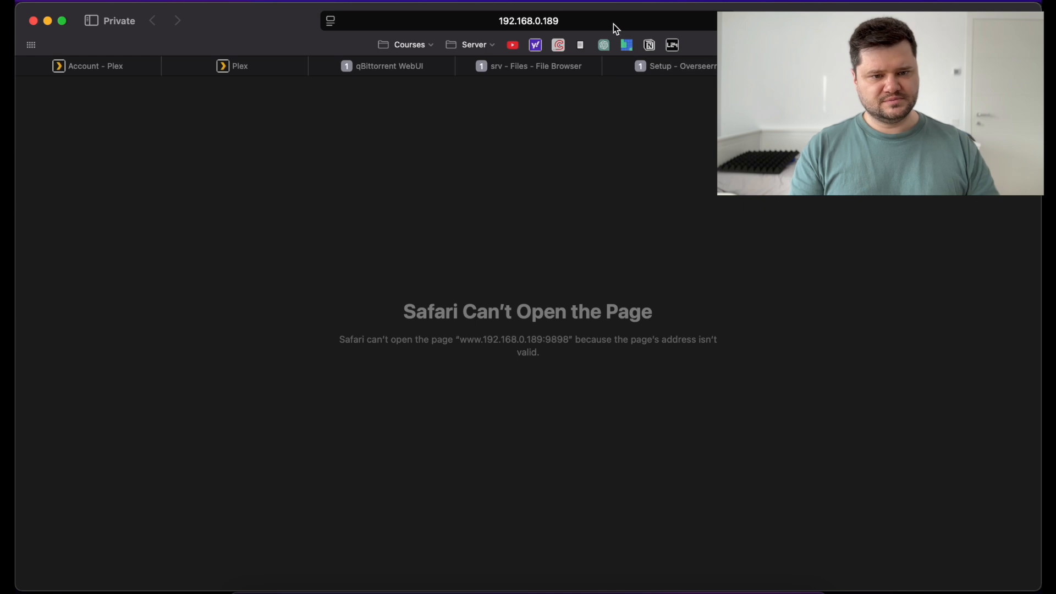
Replace the invalid address and load Sonarr at 192.168.0.189:8989
{"action": "left_click", "coordinate": [527, 21]}
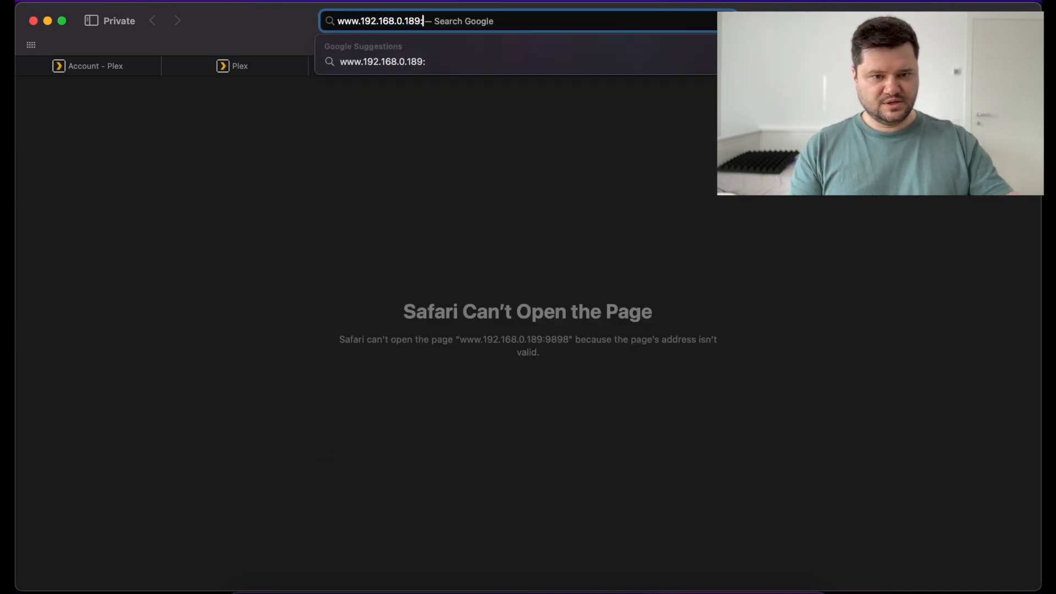
{"action": "key", "text": "Return"}
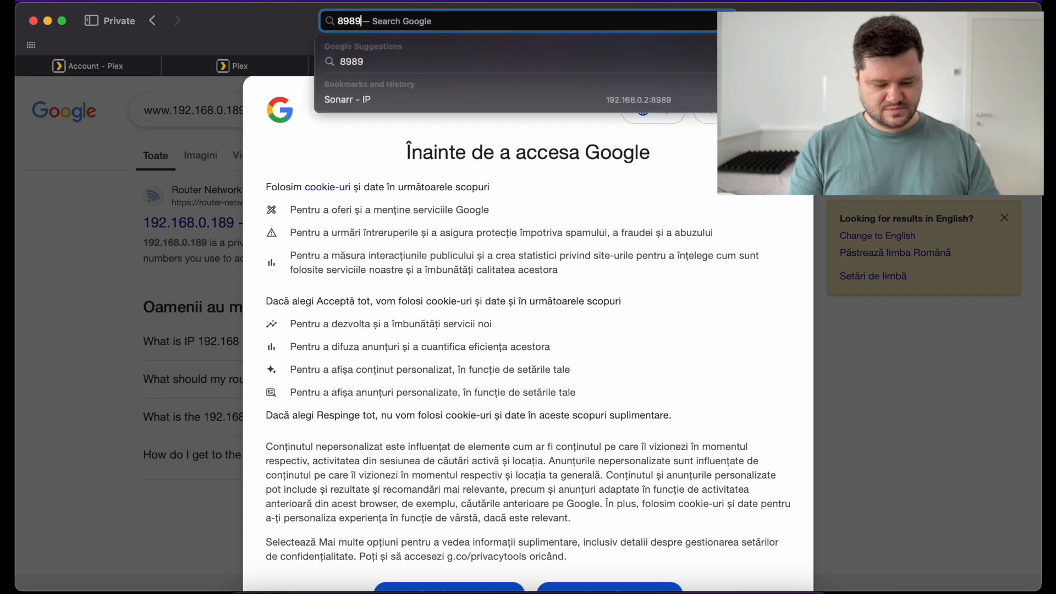
{"action": "type", "text": "192.168.0.1:8006"}
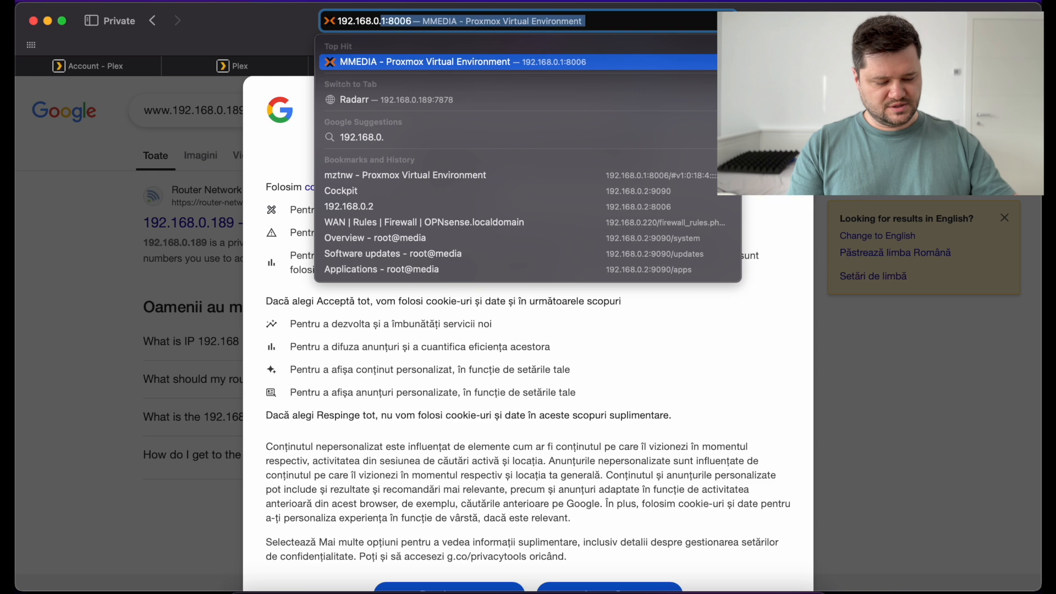
{"action": "type", "text": "192.168.0.189:898"}
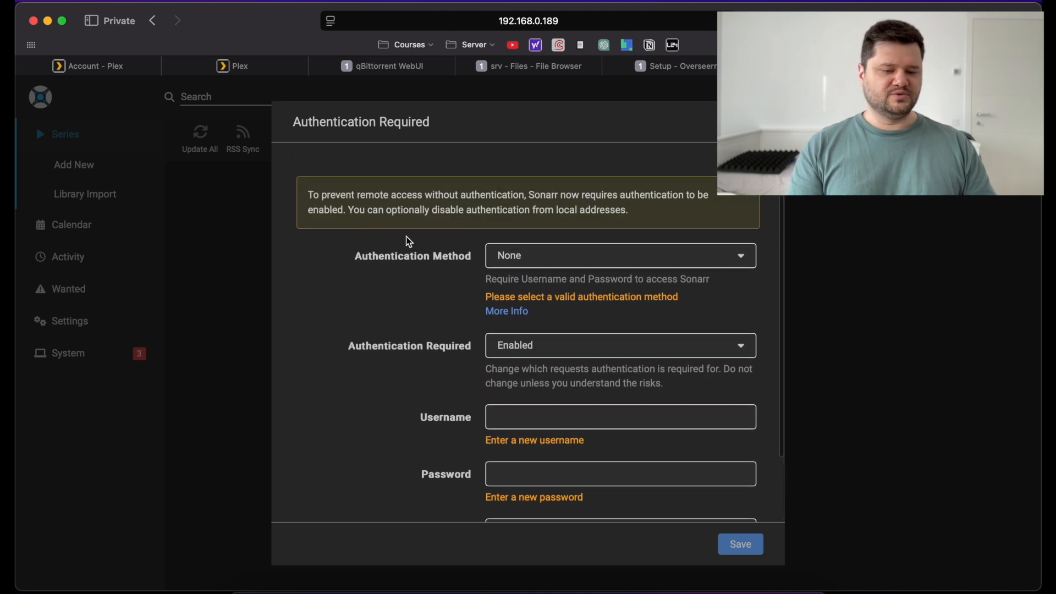
{"action": "scroll", "scroll_direction": "down", "scroll_amount": 3}
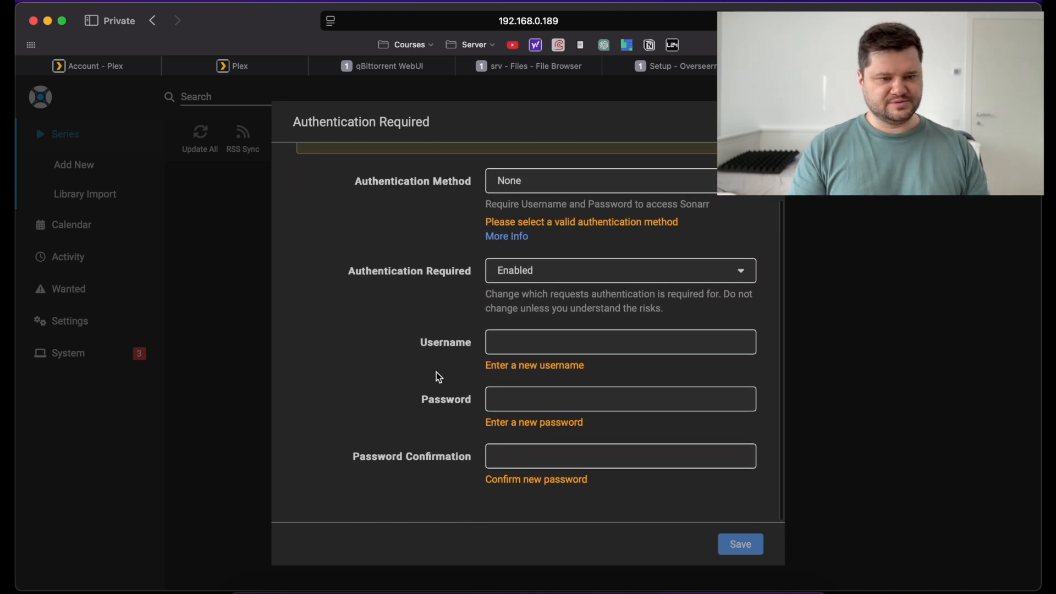